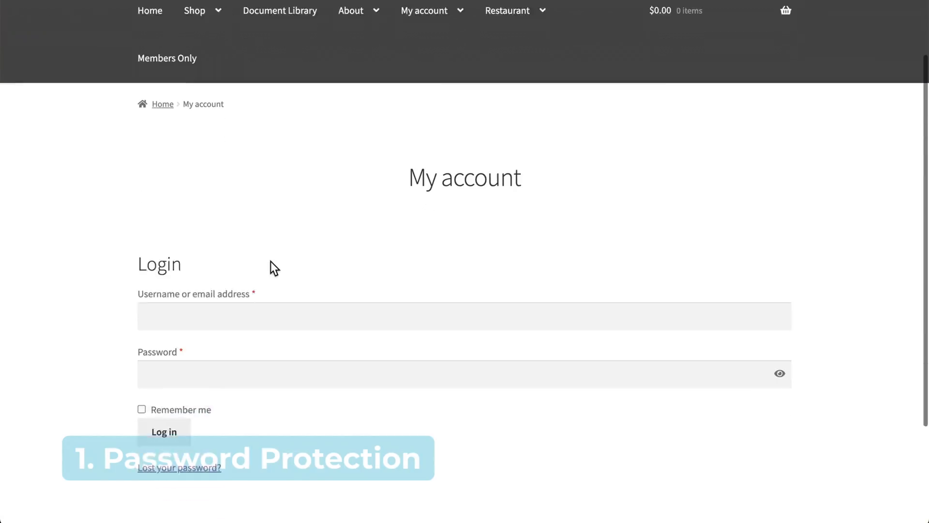
# Restrict the category to specific users and search for user 'rand'
pyautogui.scroll(-3)
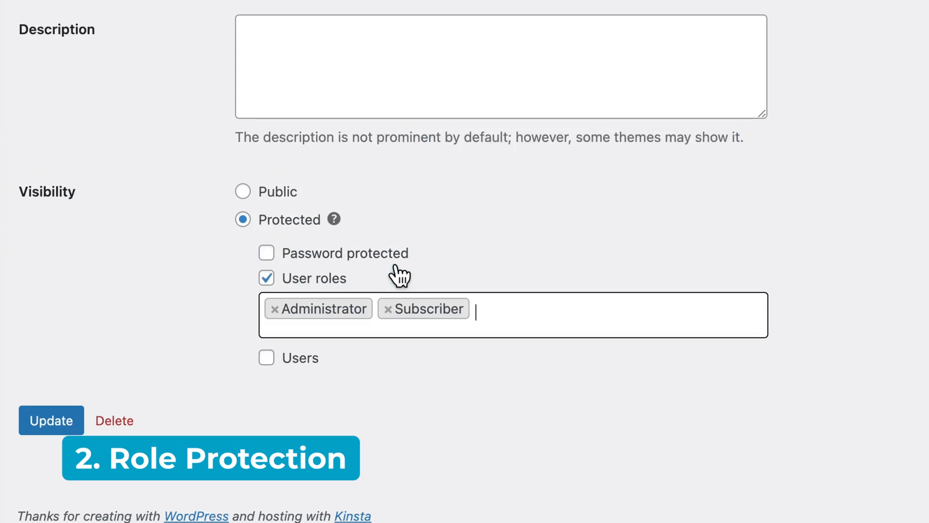
pyautogui.moveTo(522, 329)
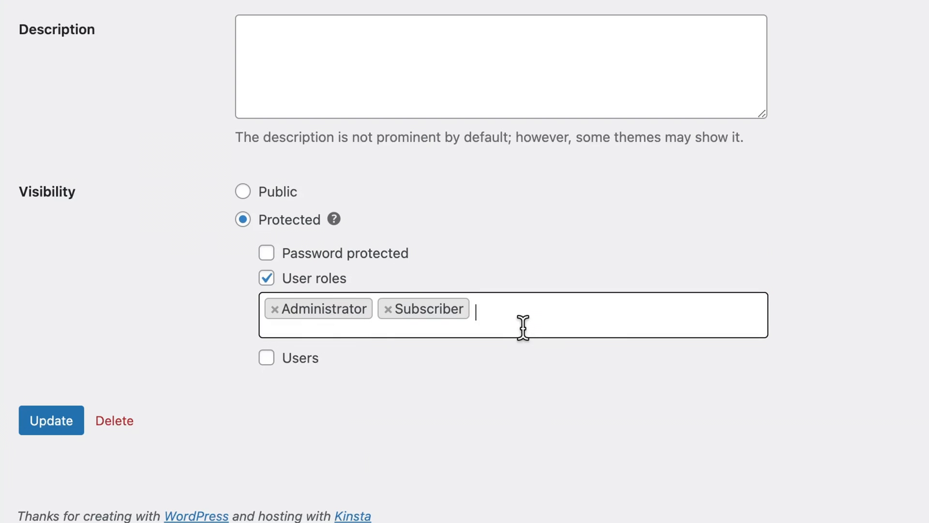
pyautogui.click(266, 357)
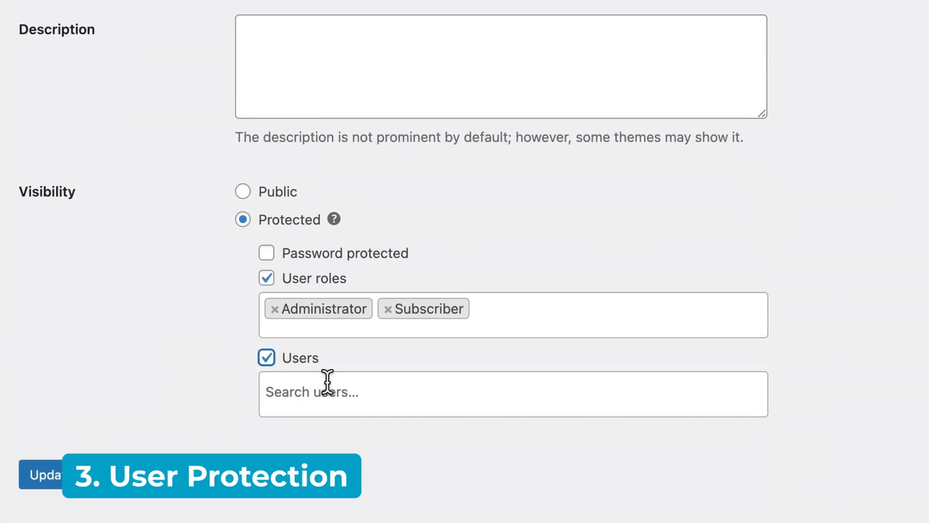
pyautogui.write('rand')
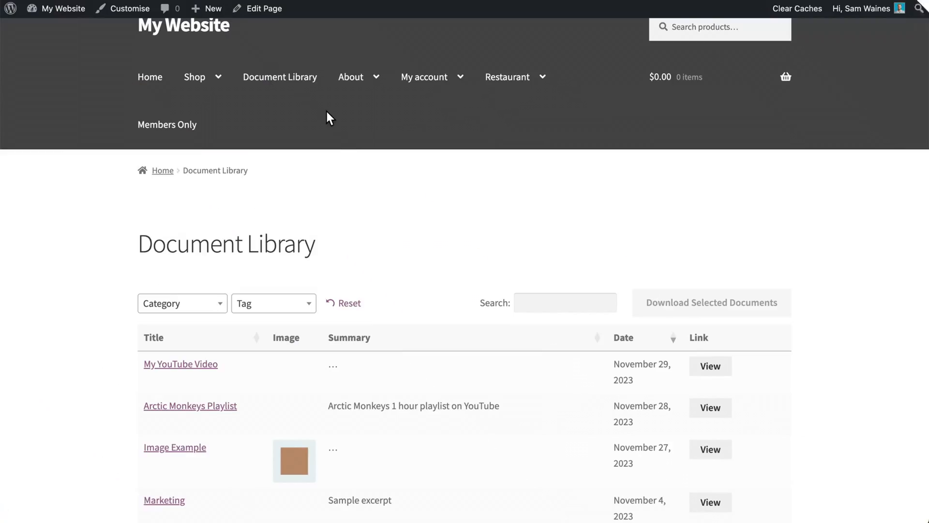
# Review the Document Library Pro settings before saving changes
pyautogui.scroll(-3)
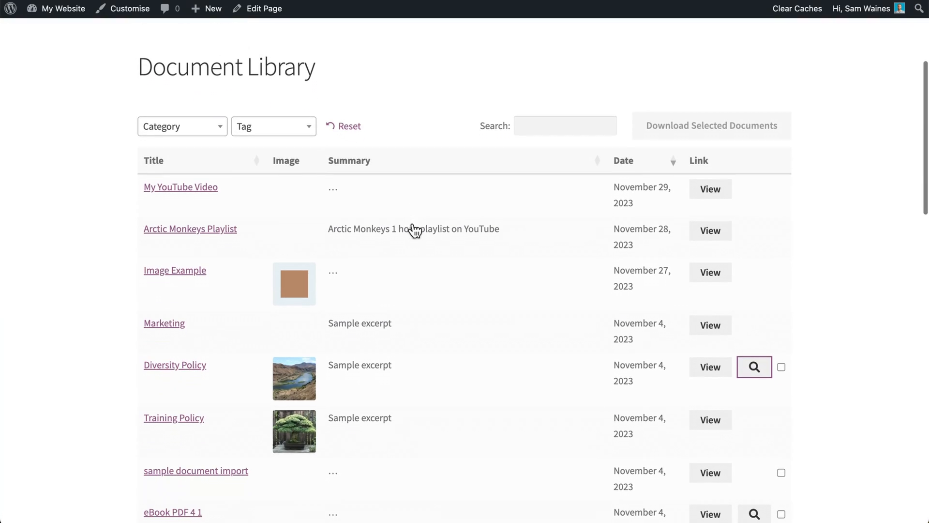
pyautogui.moveTo(490, 249)
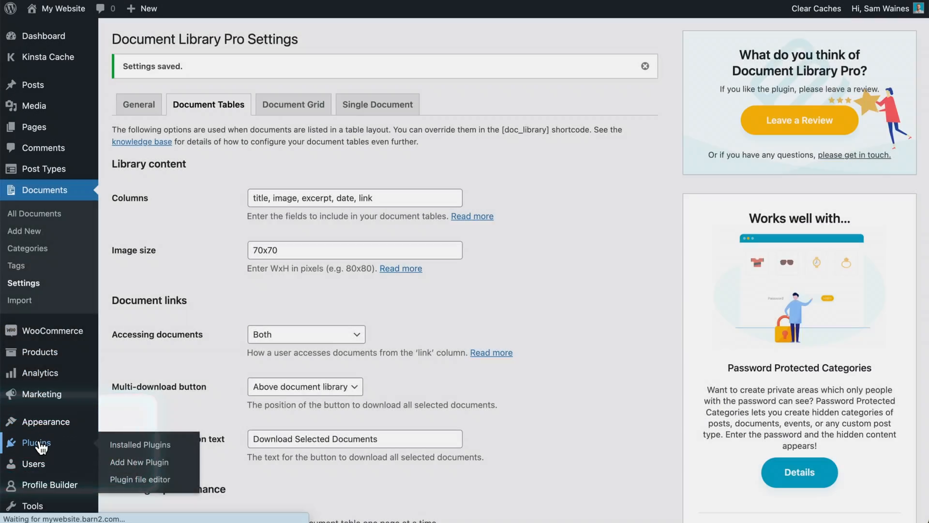
# Go from Installed Plugins to the Add New Plugin screen
pyautogui.click(37, 442)
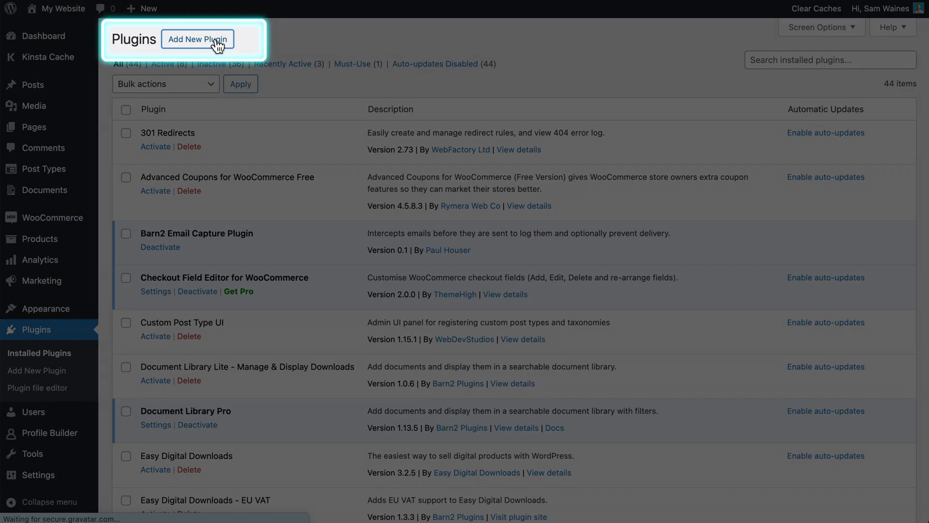
pyautogui.click(198, 39)
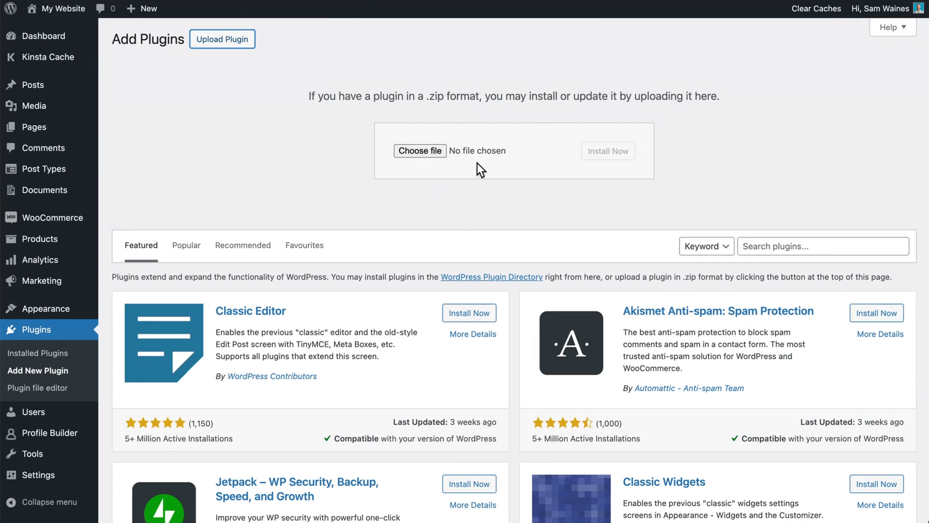
pyautogui.moveTo(573, 130)
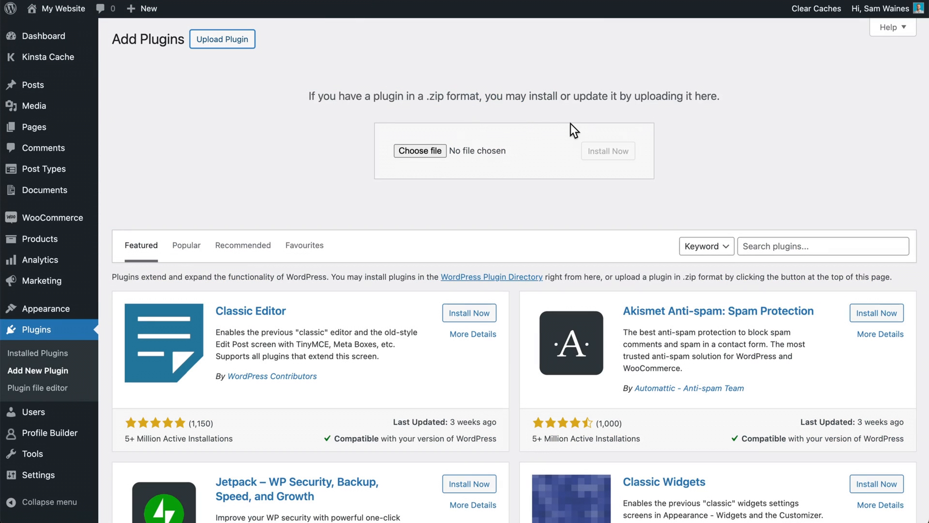
pyautogui.moveTo(615, 158)
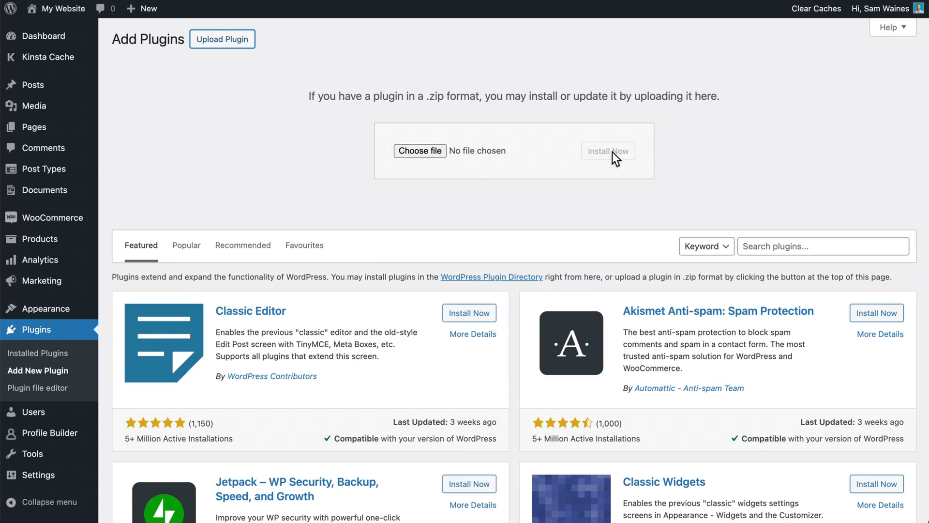
pyautogui.moveTo(528, 141)
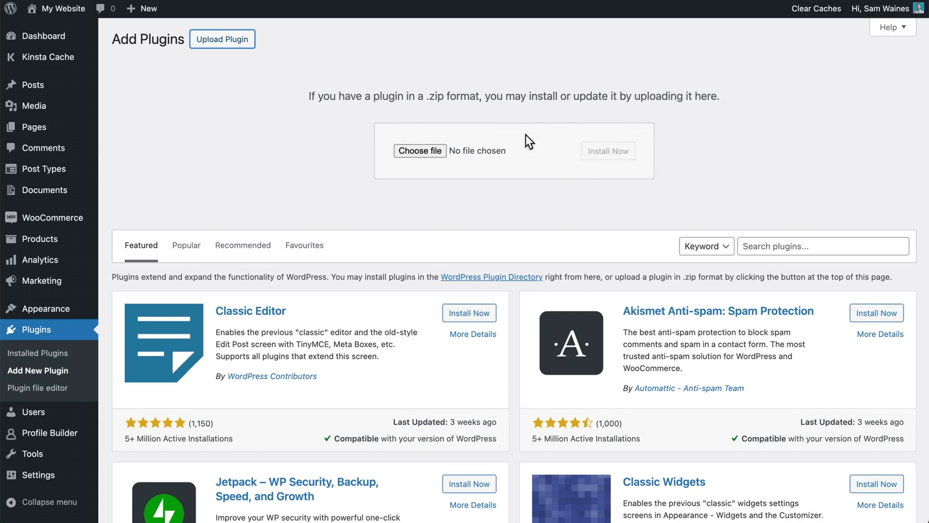
pyautogui.moveTo(593, 193)
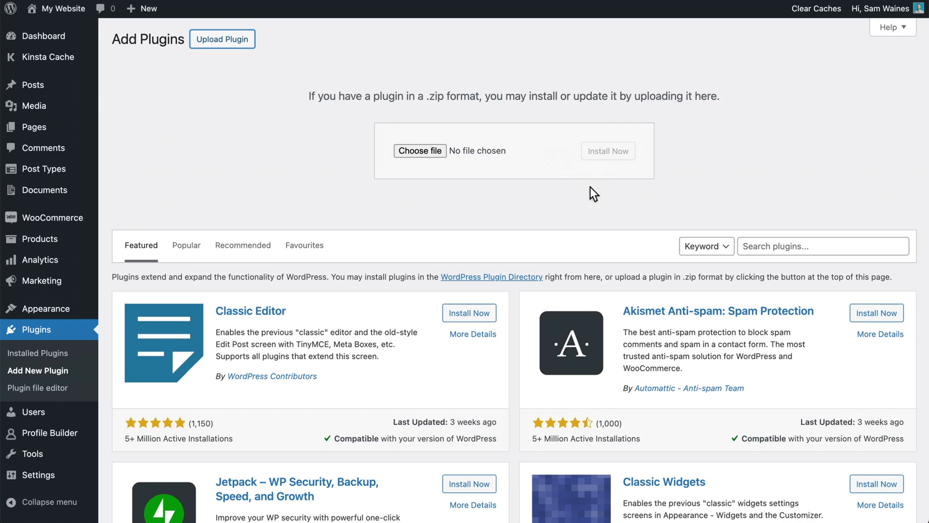
pyautogui.moveTo(533, 178)
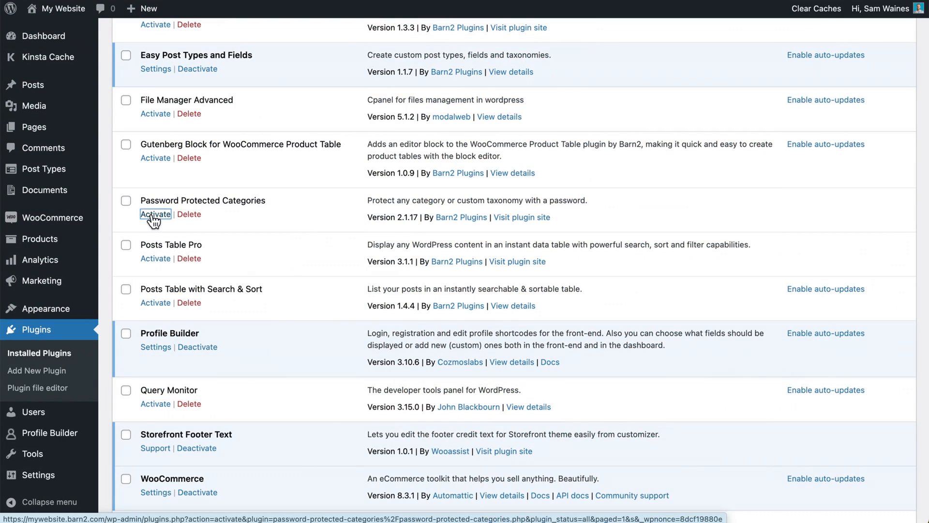
# Activate Password Protected Categories and list the document categories
pyautogui.click(155, 214)
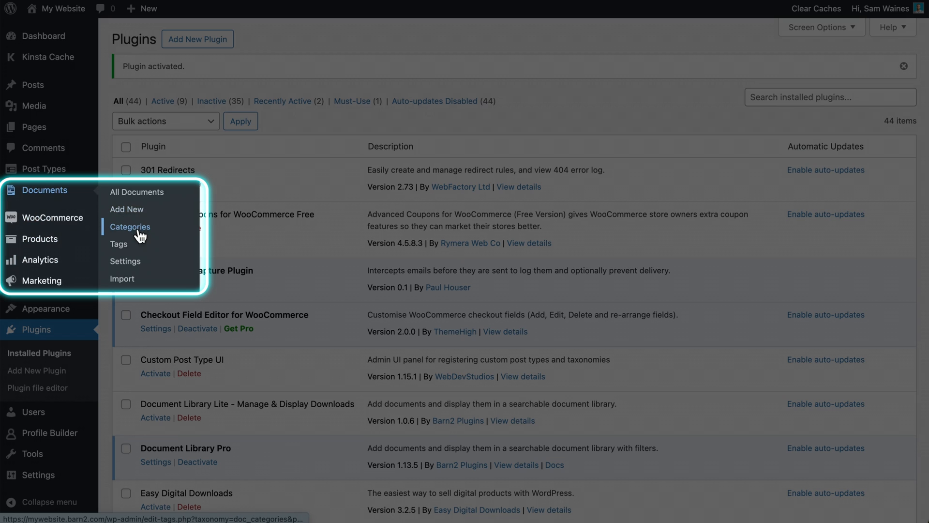
pyautogui.click(129, 226)
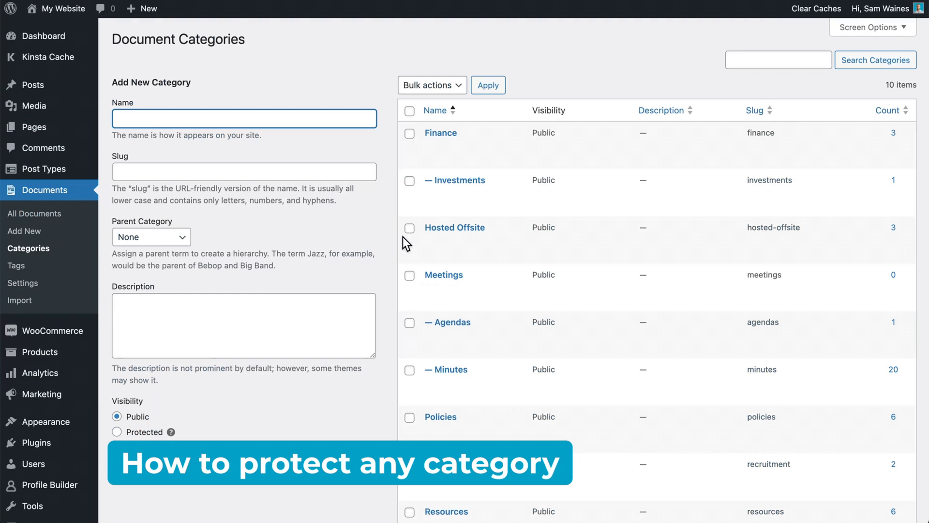
pyautogui.moveTo(440, 132)
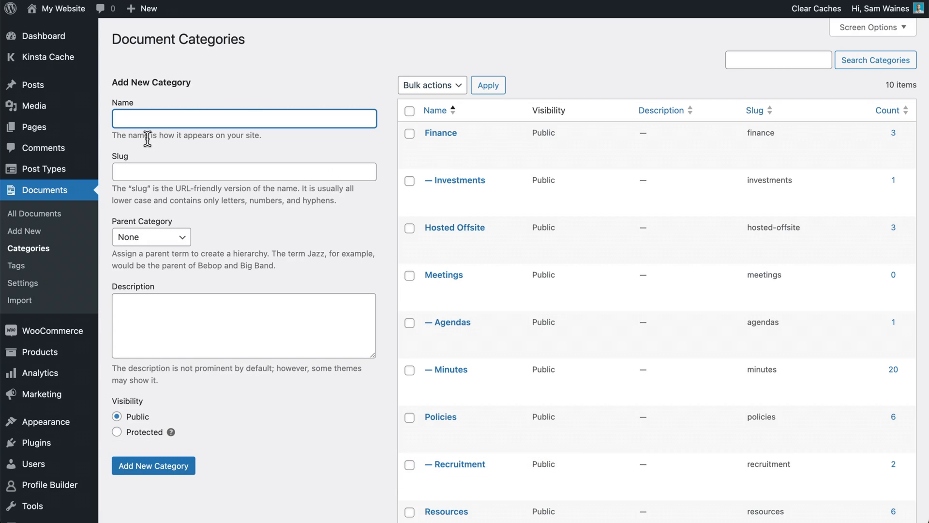
pyautogui.moveTo(157, 421)
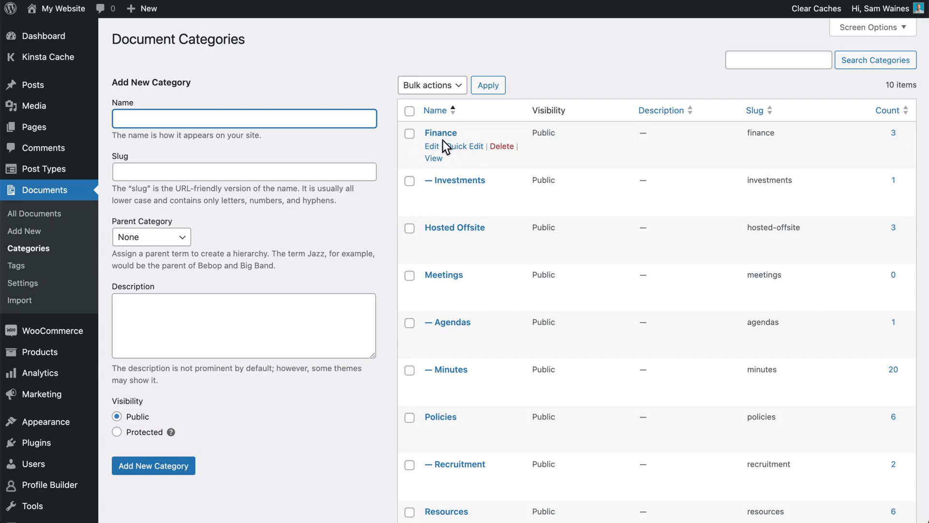
pyautogui.moveTo(545, 132)
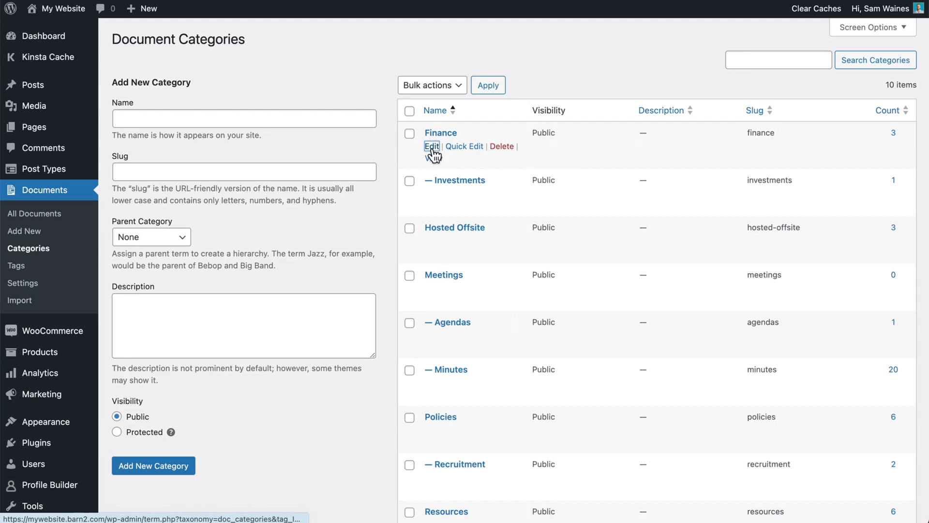
pyautogui.click(431, 146)
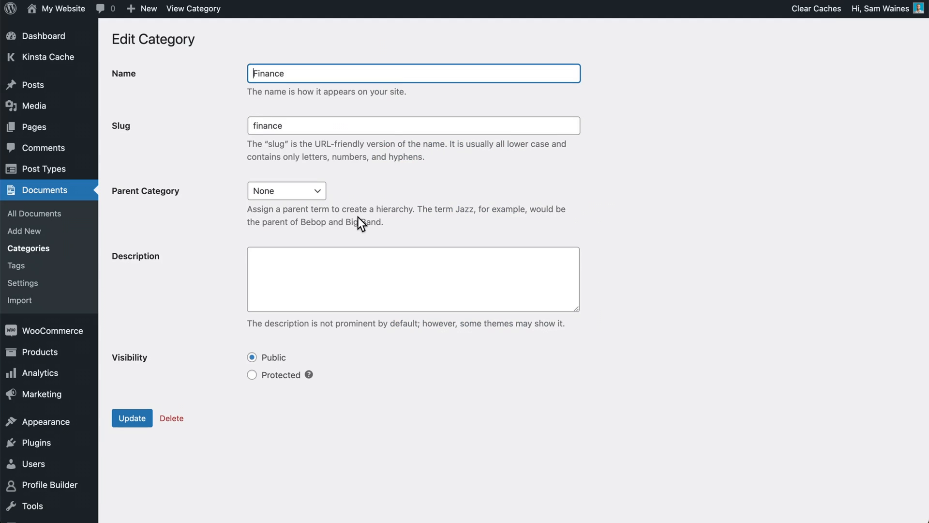
pyautogui.scroll(-3)
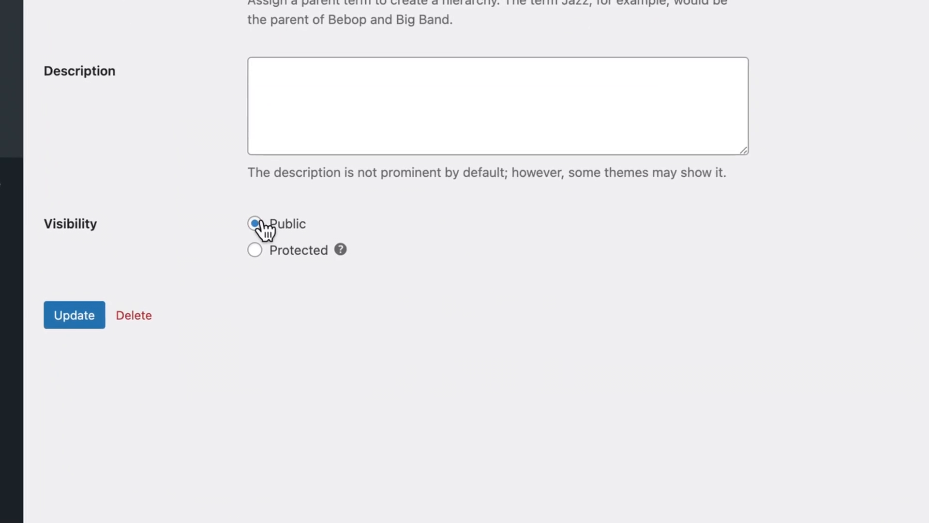
pyautogui.click(254, 235)
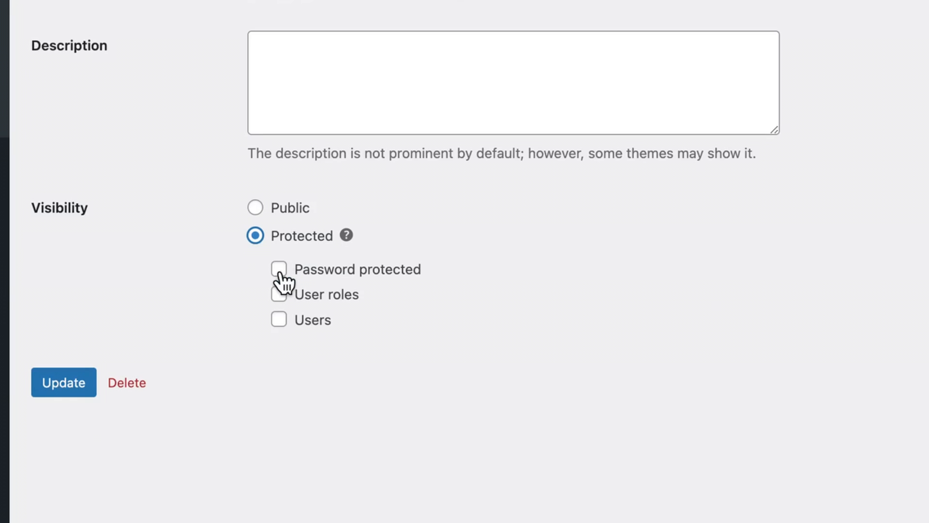
pyautogui.click(277, 269)
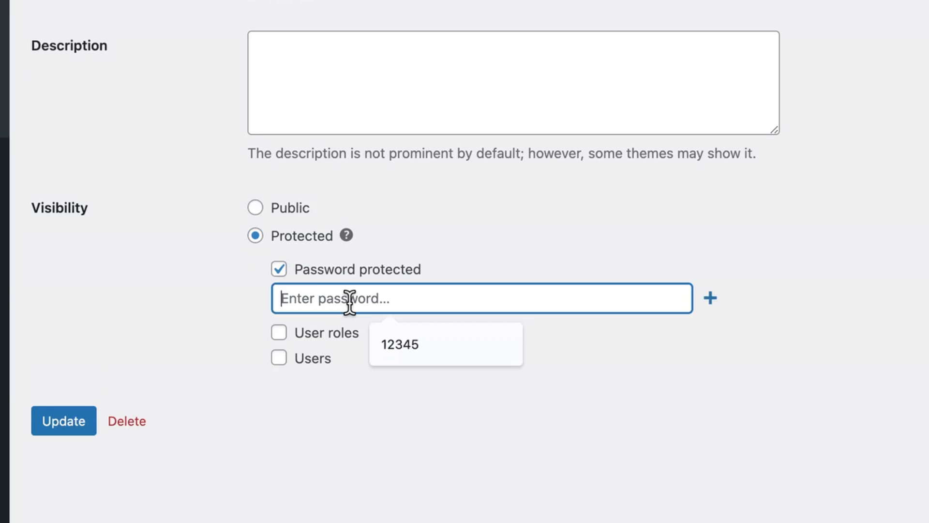
pyautogui.click(400, 345)
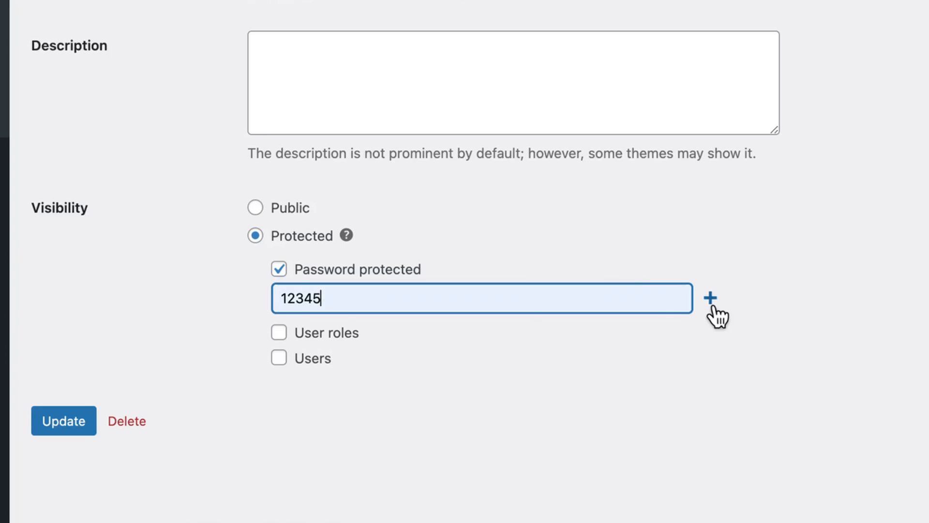
pyautogui.click(710, 298)
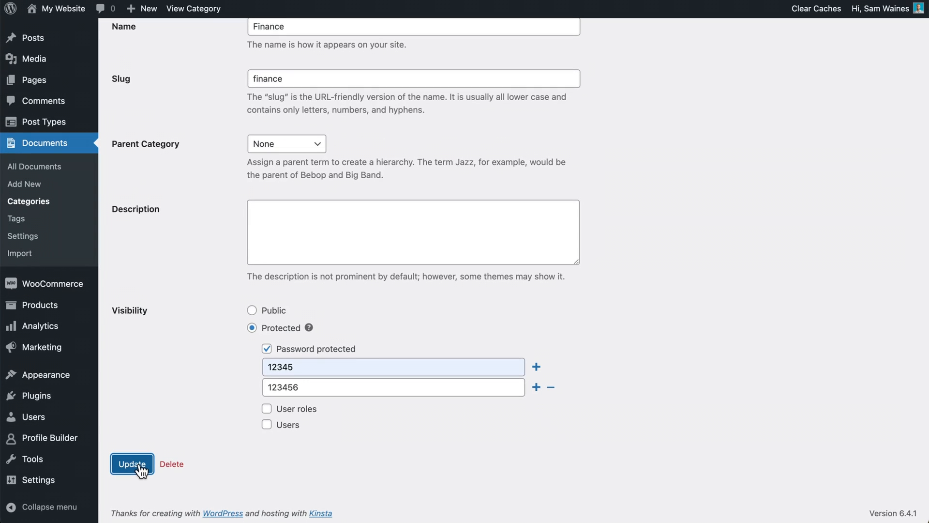
pyautogui.click(132, 463)
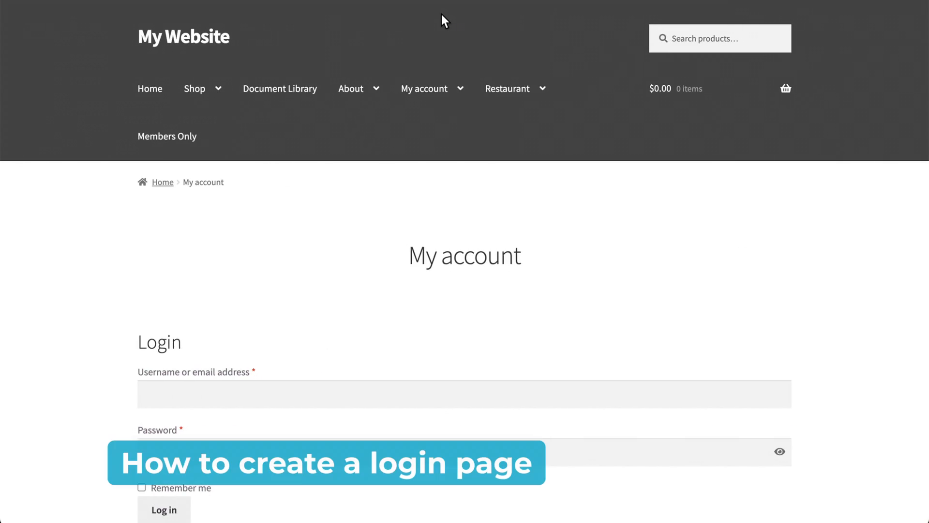
# Leave the front-end library and list all site pages in the admin
pyautogui.scroll(-3)
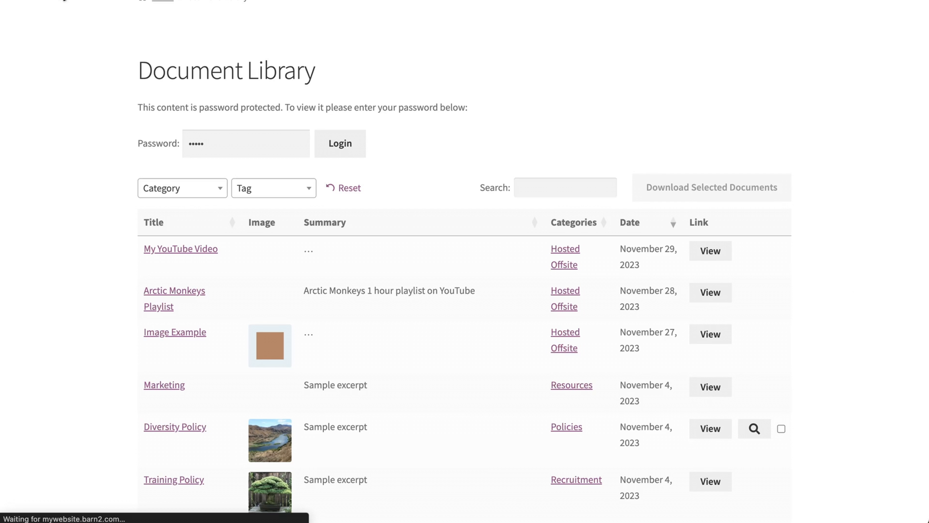
pyautogui.click(245, 143)
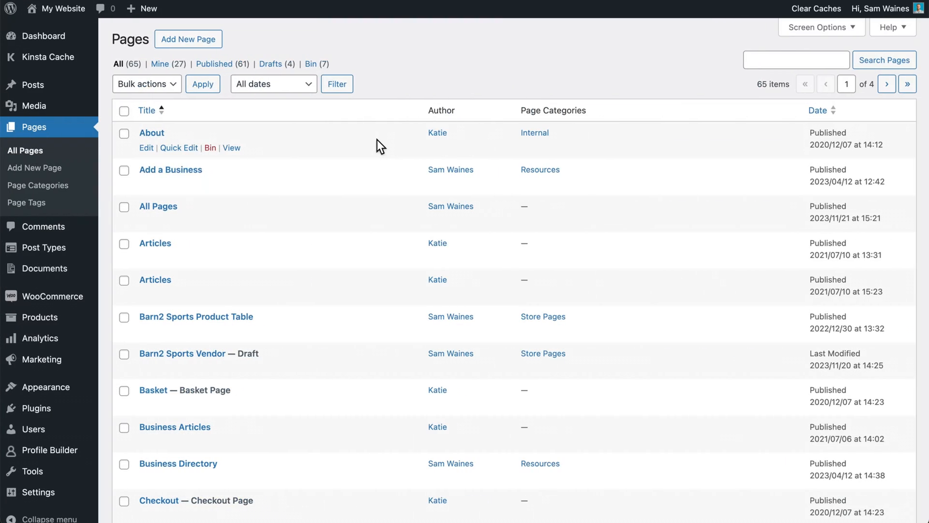
# Add a Shortcode block with [doc_library] to the Document Library page
pyautogui.scroll(-3)
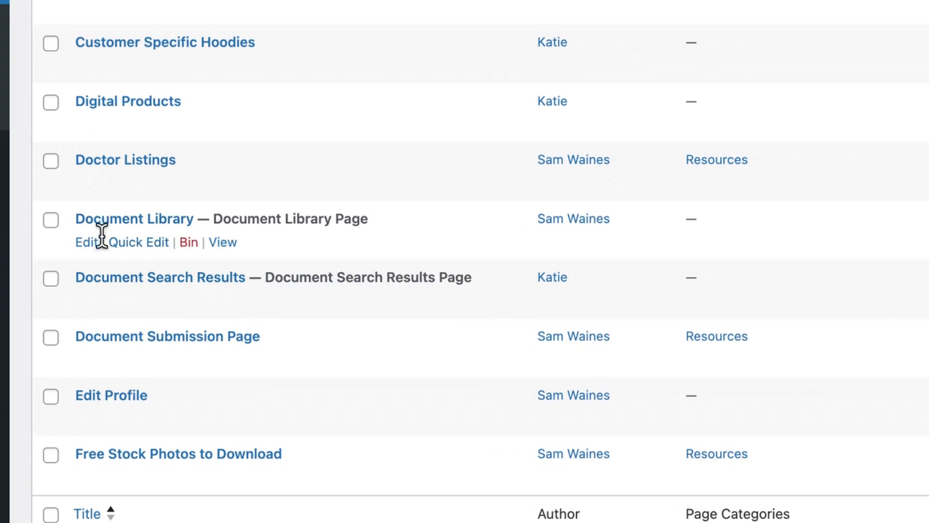
pyautogui.click(134, 219)
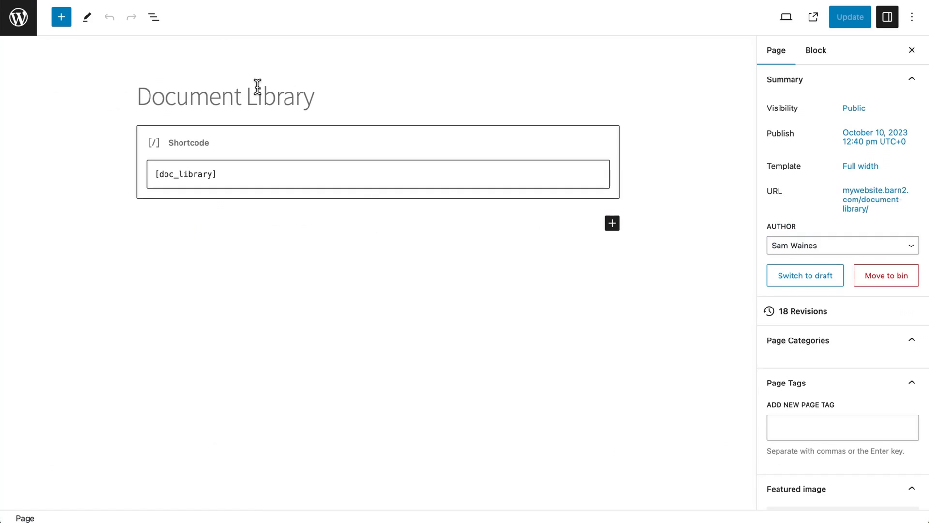
pyautogui.click(612, 224)
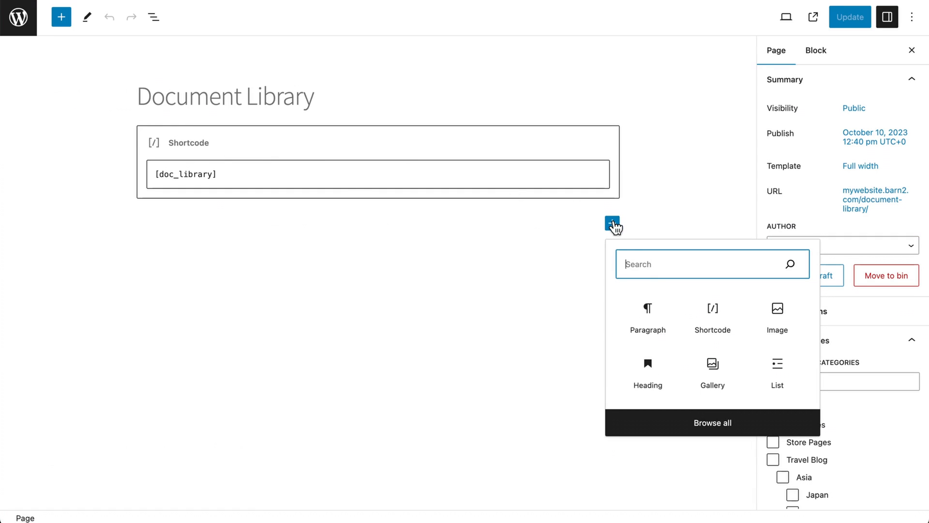
pyautogui.click(711, 317)
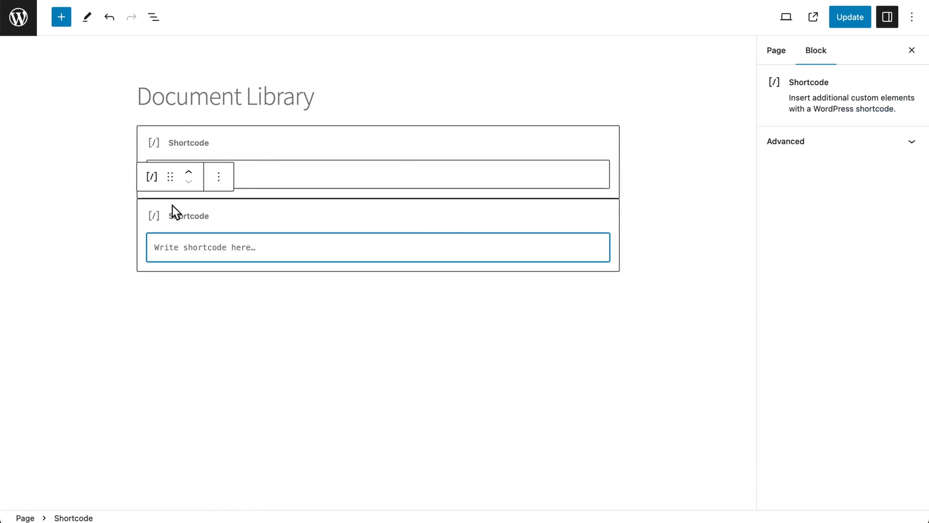
pyautogui.write('[doc_library]')
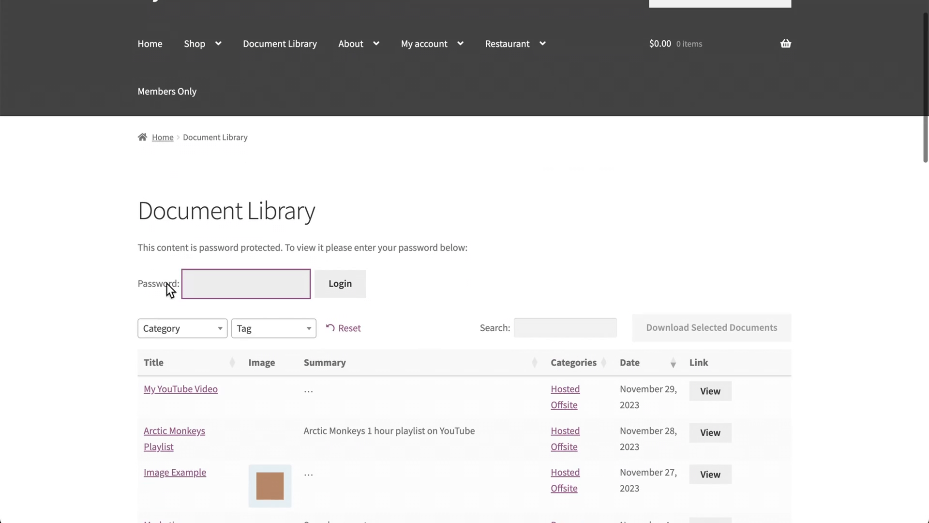
# Return to the admin Pages list from the live page
pyautogui.click(182, 328)
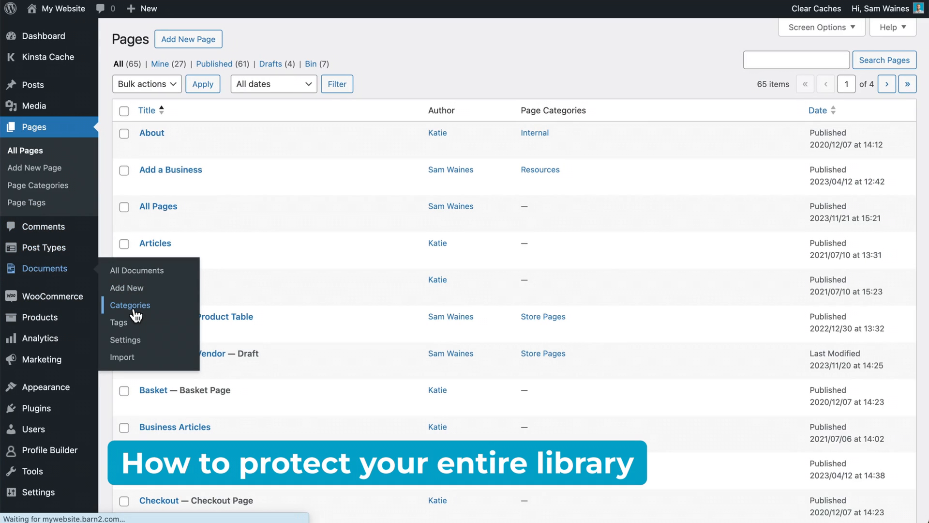
pyautogui.click(129, 304)
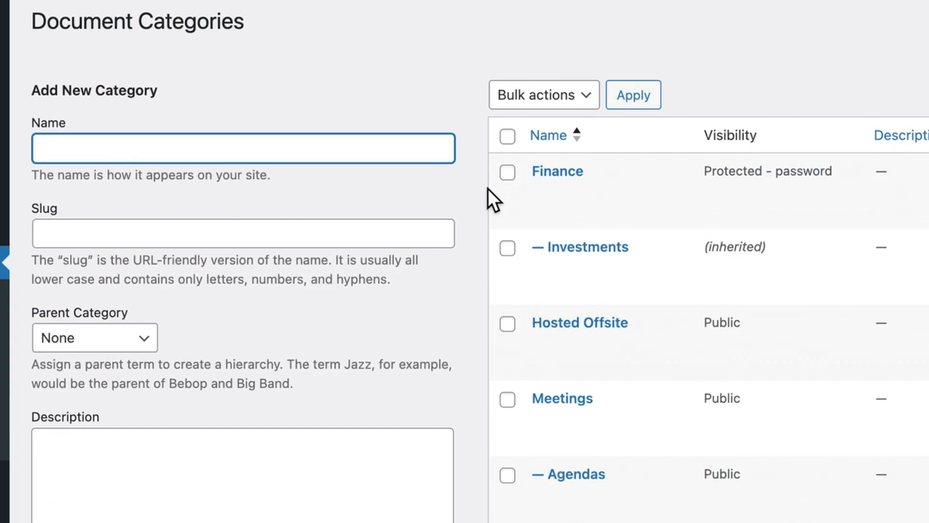
pyautogui.write('All Documents')
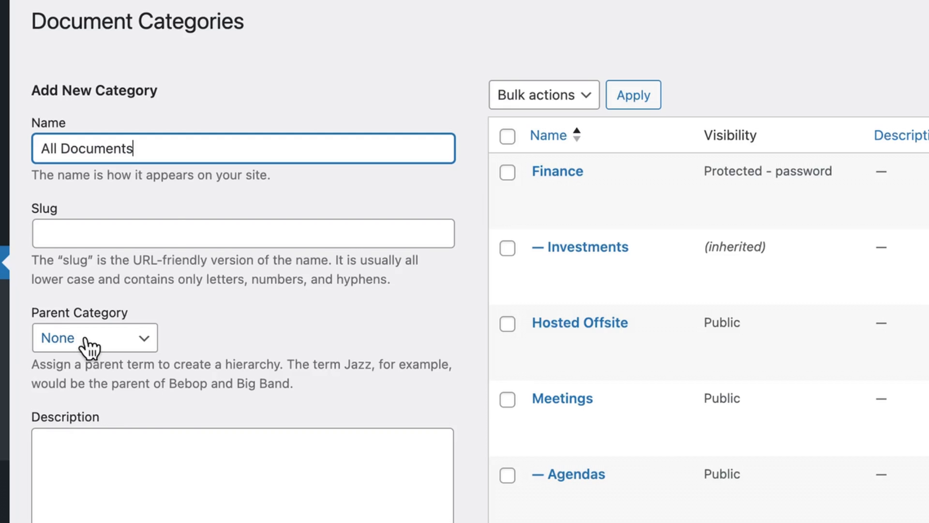
pyautogui.write('all')
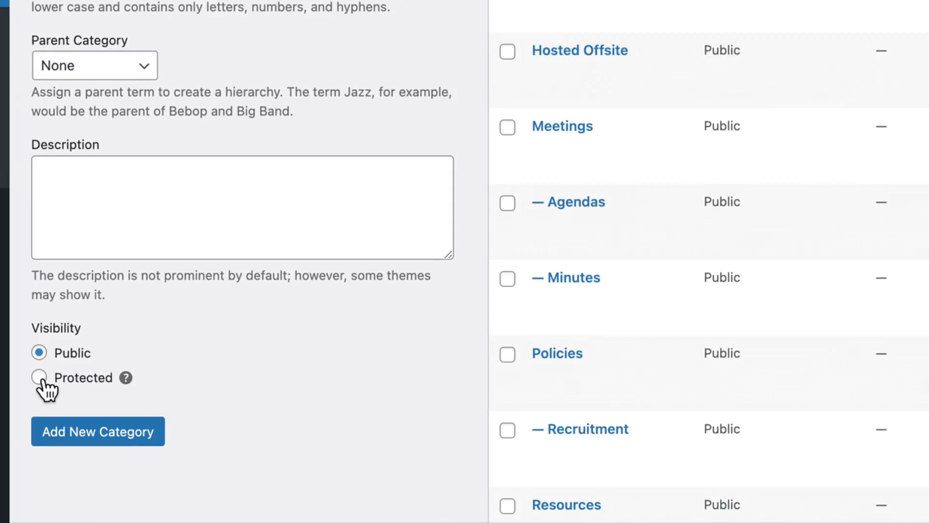
pyautogui.click(39, 377)
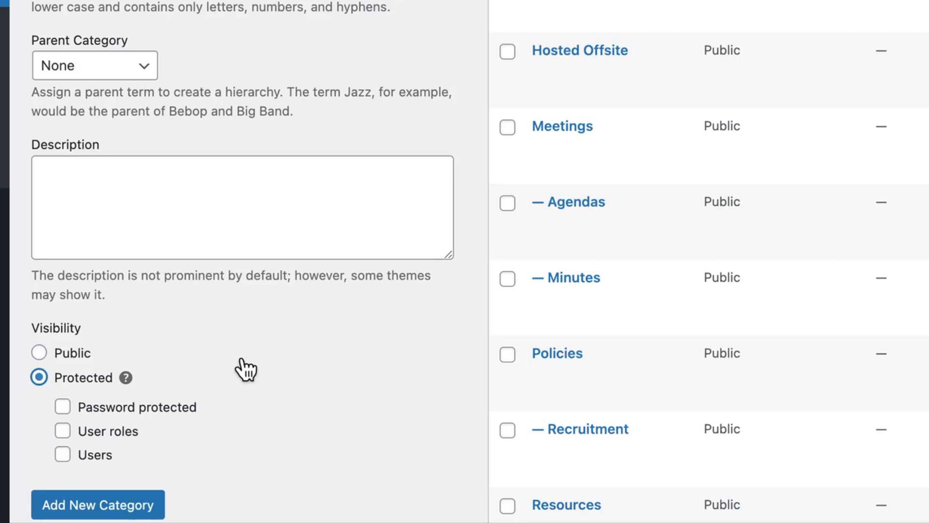
pyautogui.click(62, 407)
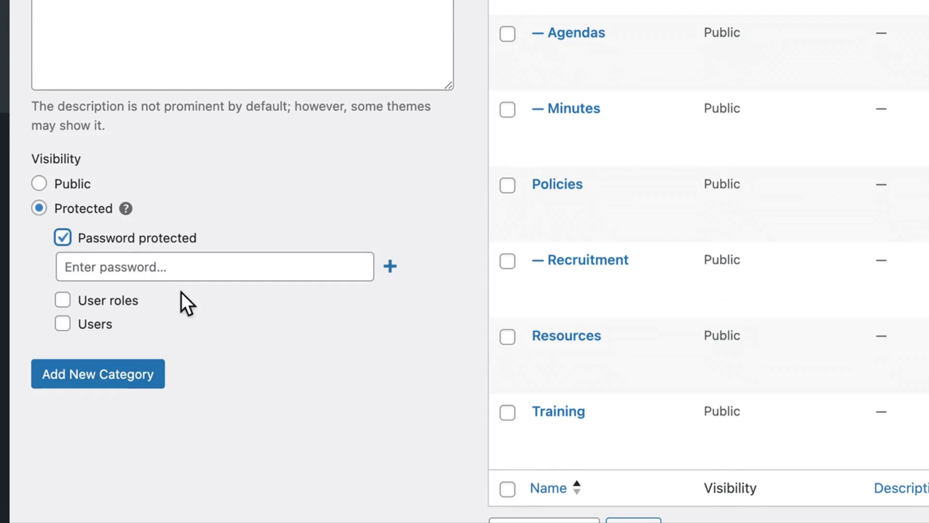
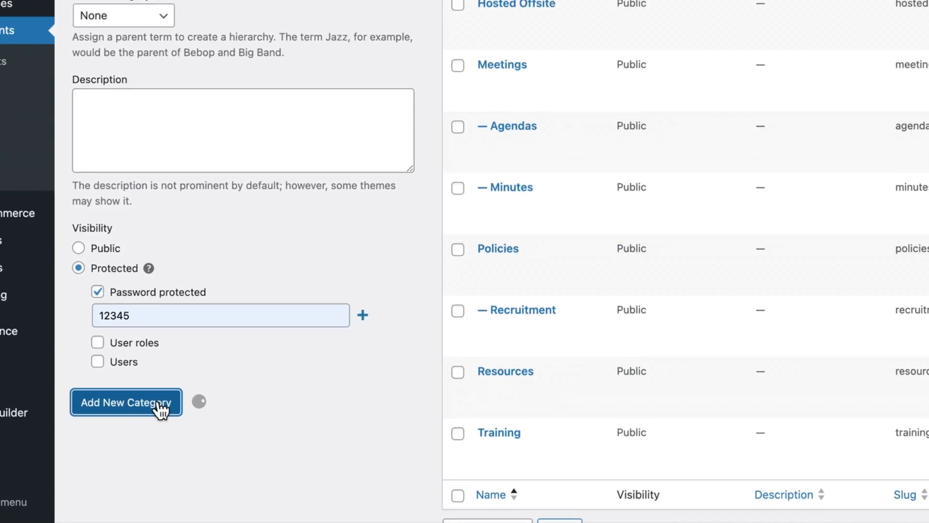
pyautogui.click(126, 402)
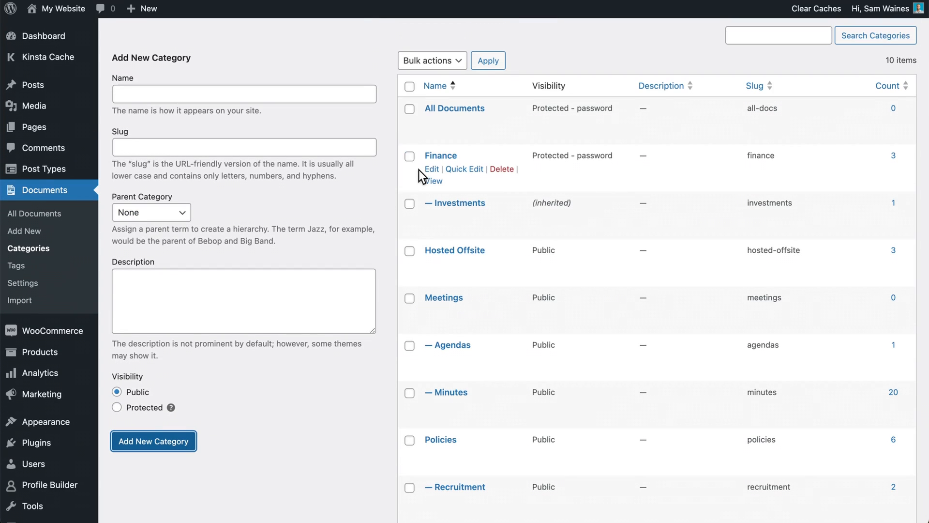
pyautogui.moveTo(701, 54)
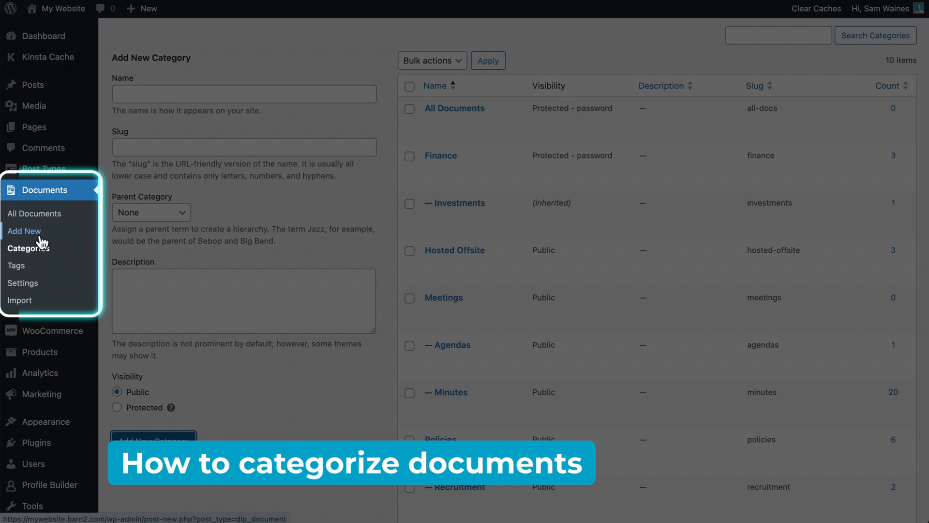
# List all documents in the admin
pyautogui.click(34, 213)
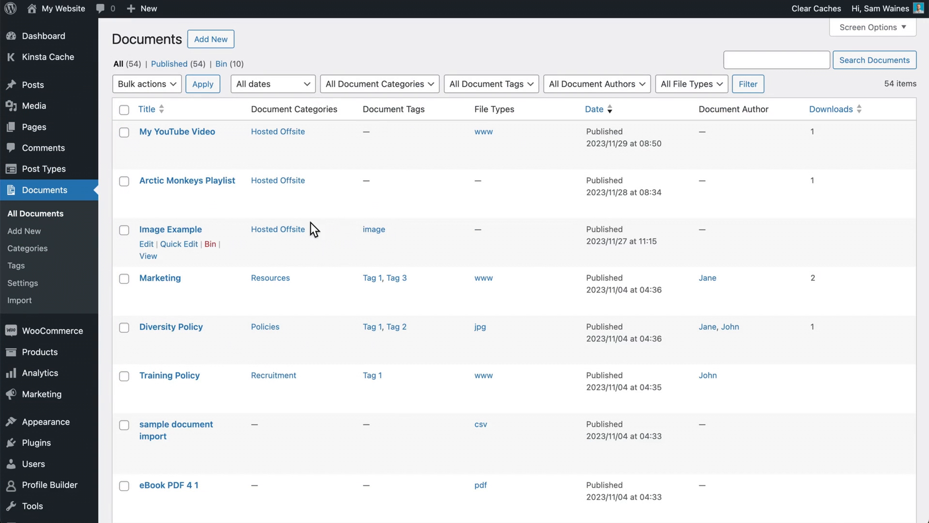
pyautogui.moveTo(474, 182)
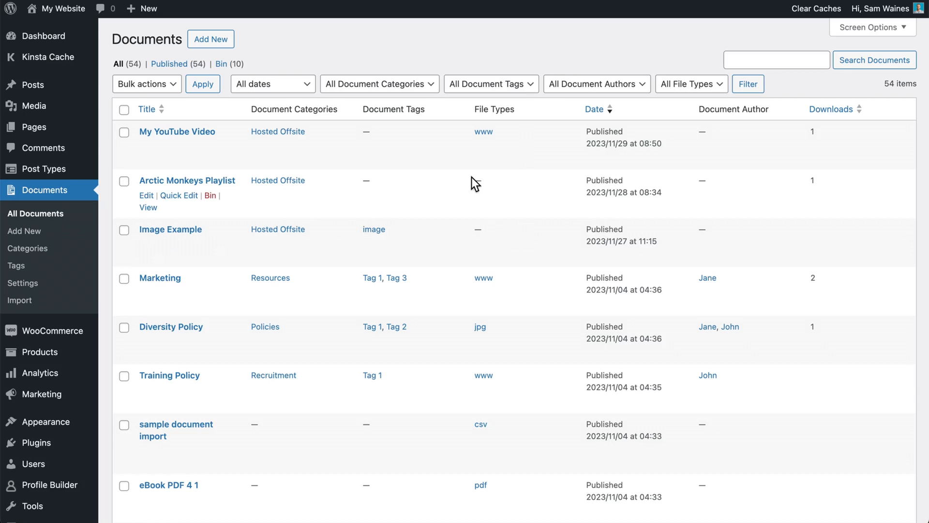
# Assign sample document import to Hosted Offsite via Quick Edit and update it
pyautogui.scroll(-3)
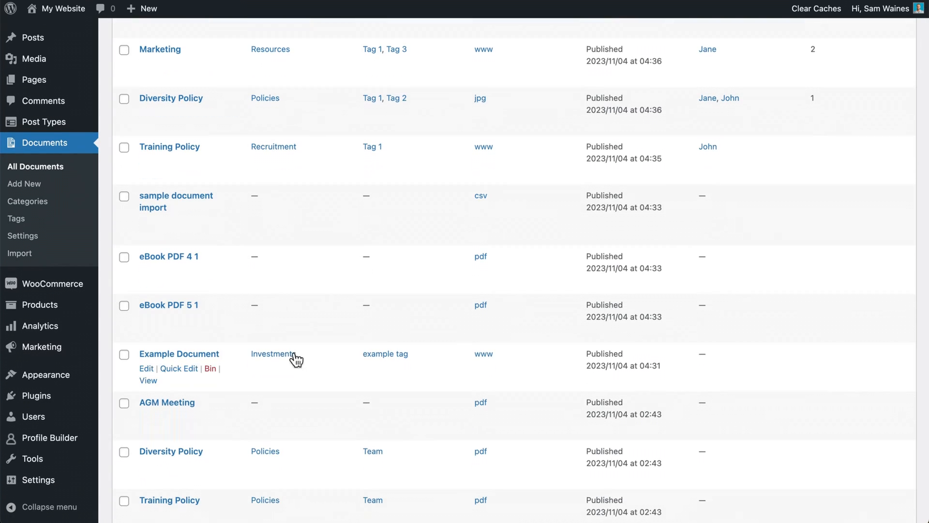
pyautogui.scroll(-3)
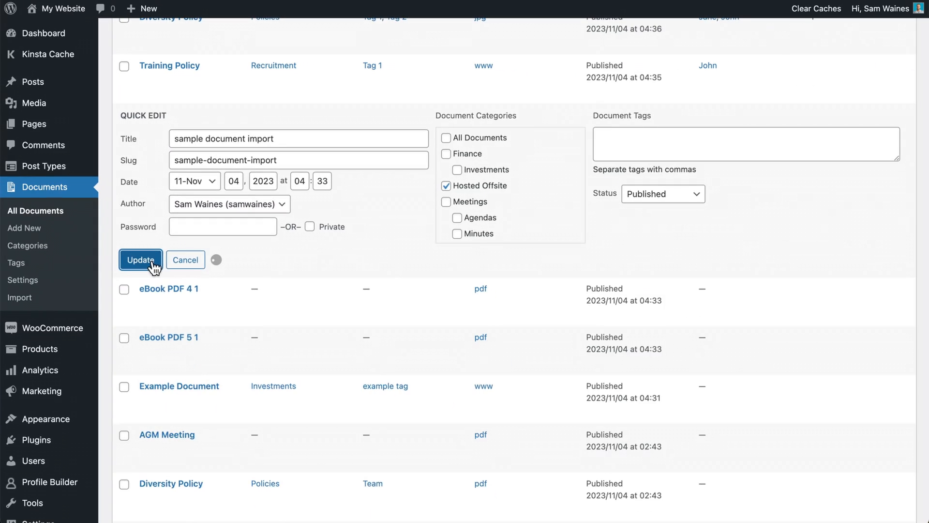
pyautogui.click(27, 248)
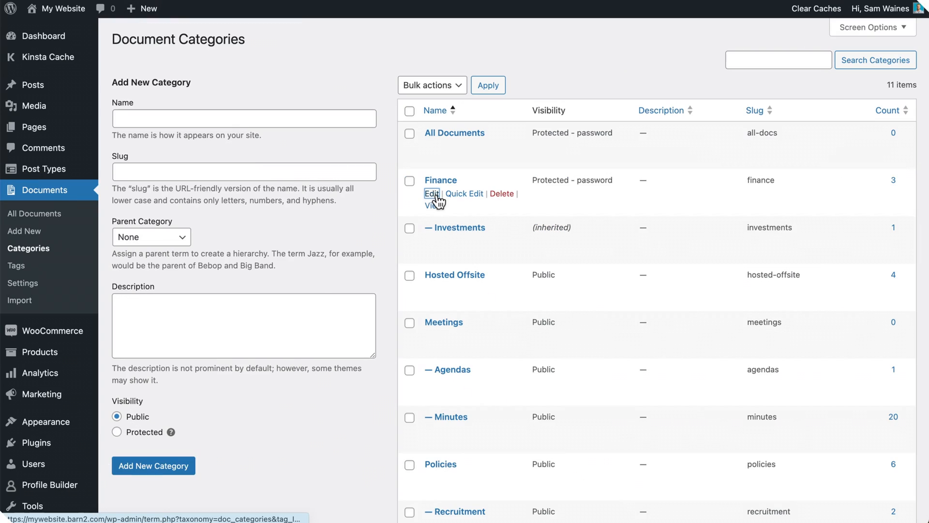
# Switch the Finance category from password protection to user-role visibility restriction
pyautogui.click(431, 193)
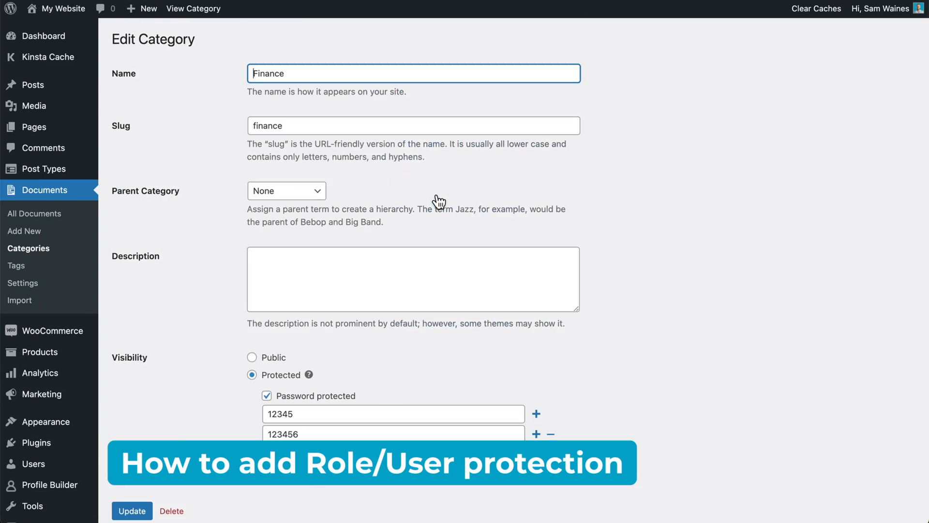
pyautogui.scroll(-3)
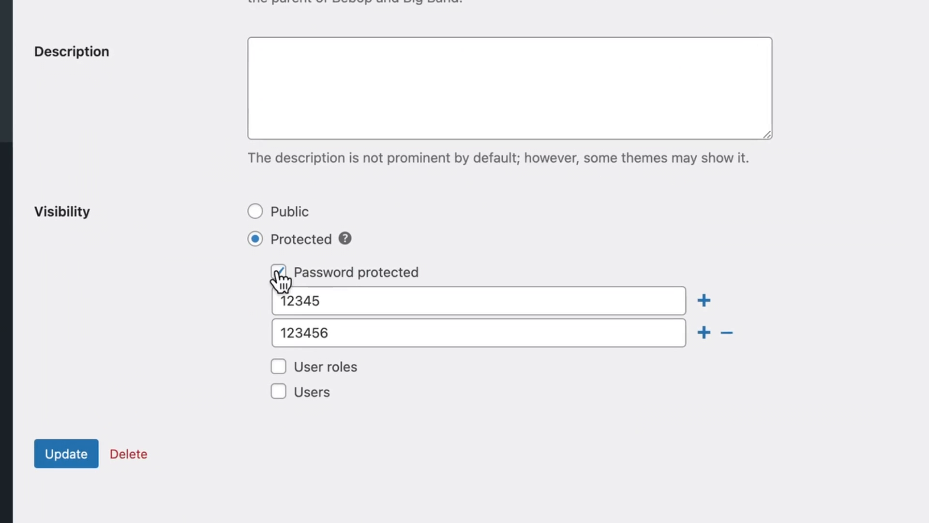
pyautogui.click(279, 272)
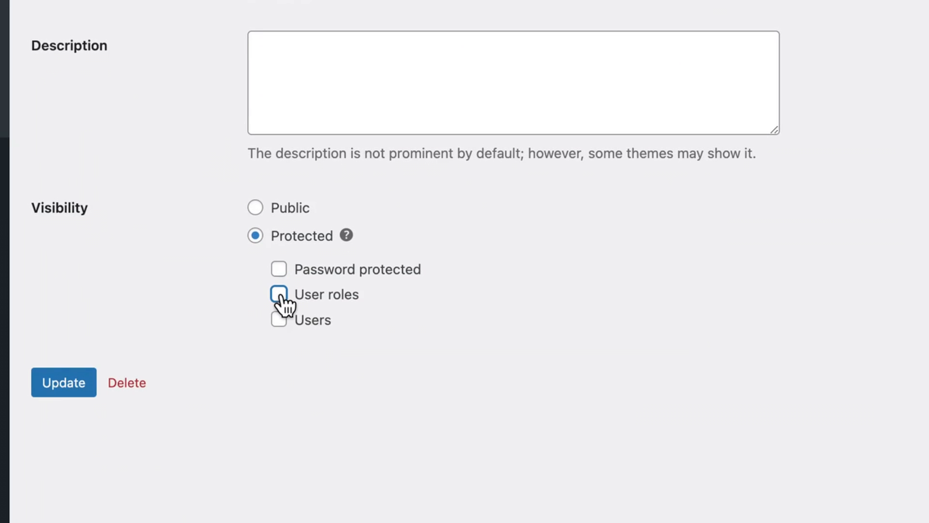
pyautogui.click(278, 294)
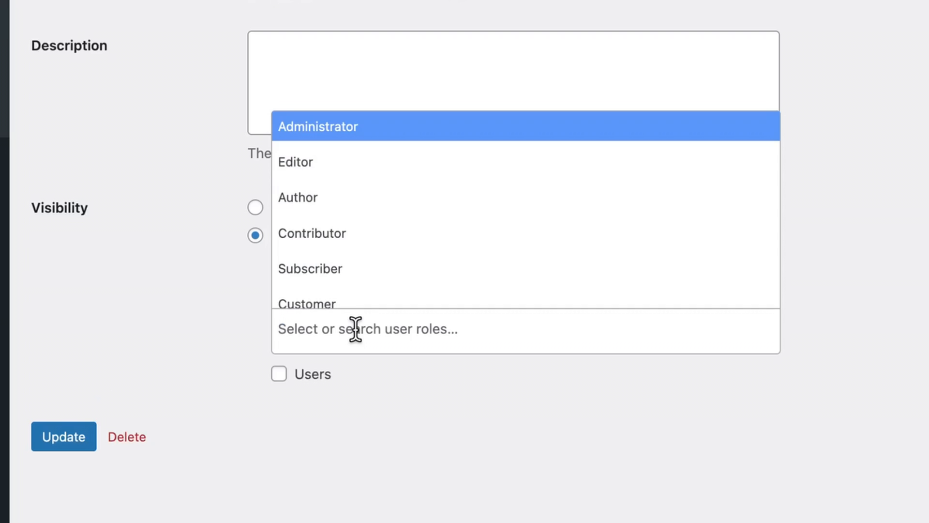
pyautogui.moveTo(360, 268)
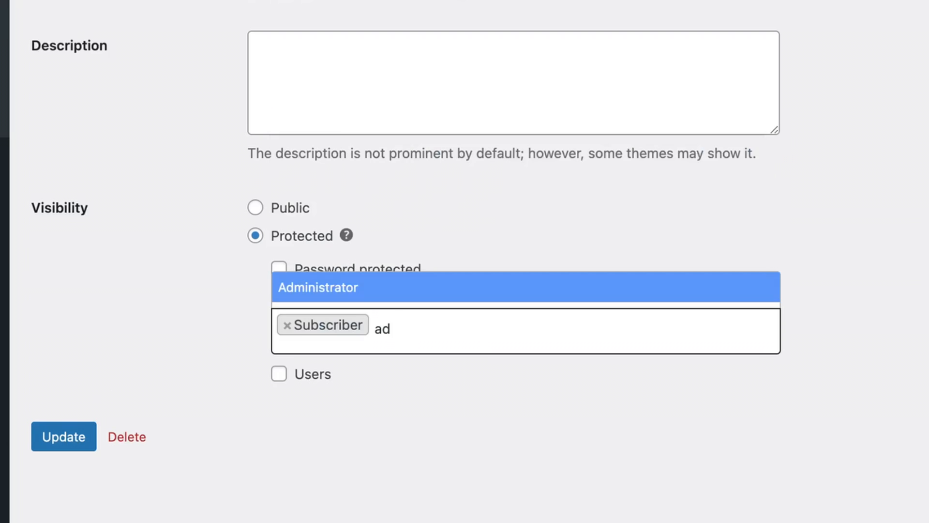
# Allow the Administrator and Subscriber roles plus user RandomSubscriber to view Finance
pyautogui.click(317, 288)
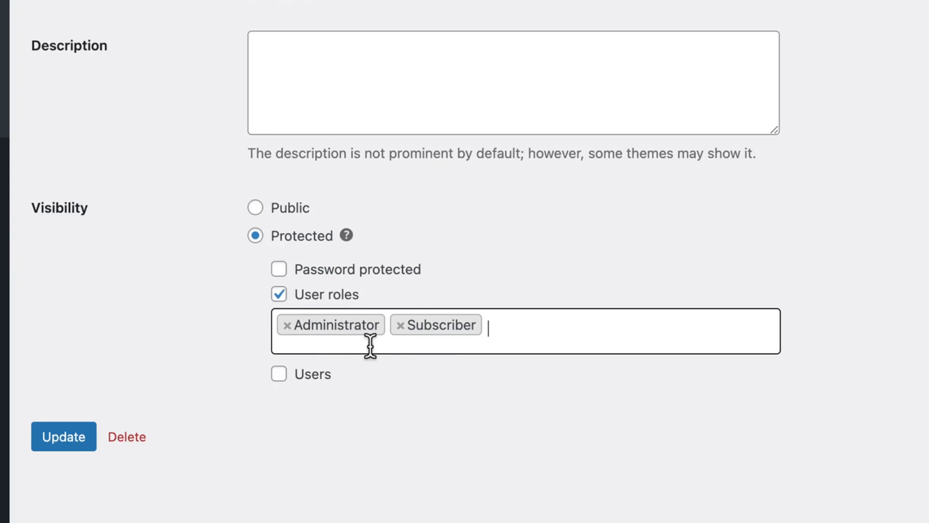
pyautogui.moveTo(538, 340)
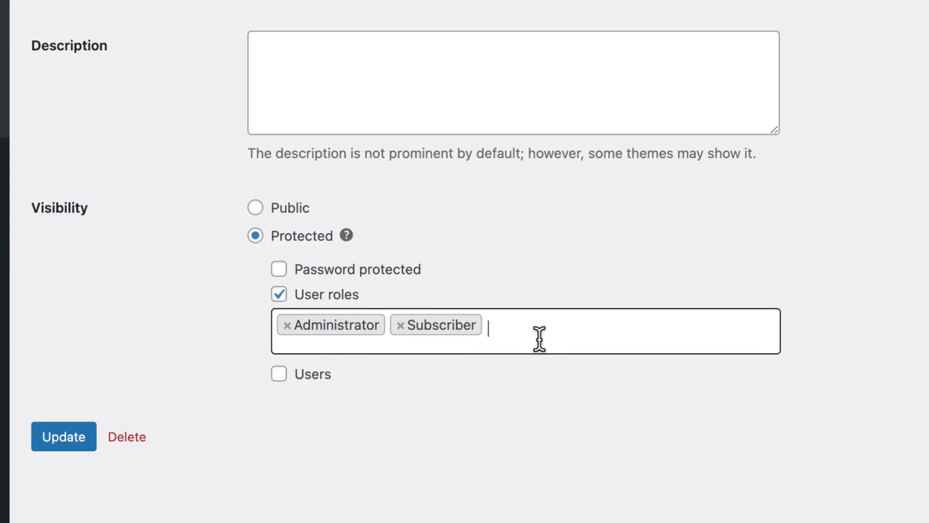
pyautogui.moveTo(279, 373)
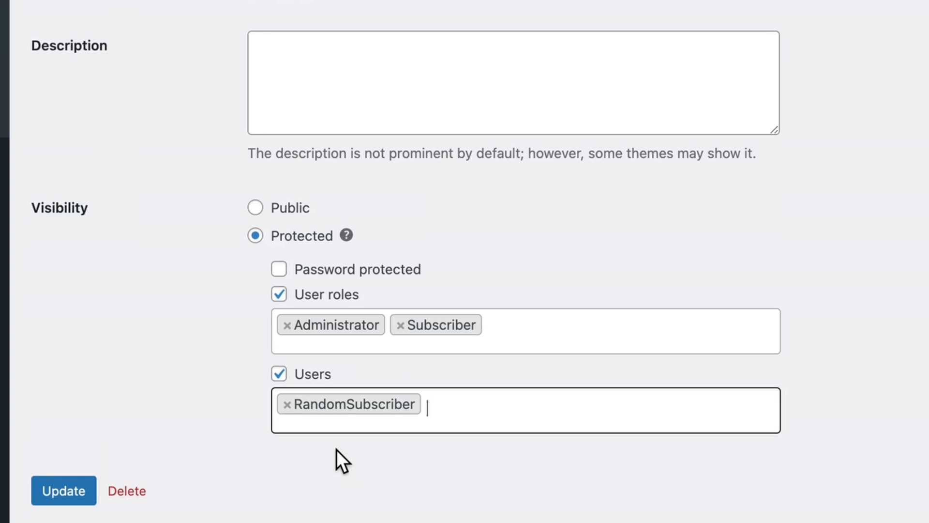
pyautogui.moveTo(468, 503)
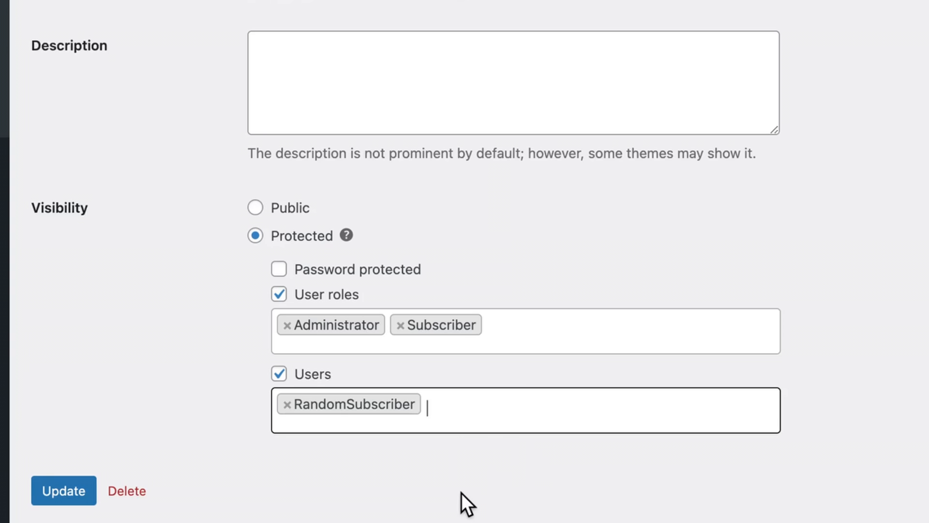
pyautogui.moveTo(405, 465)
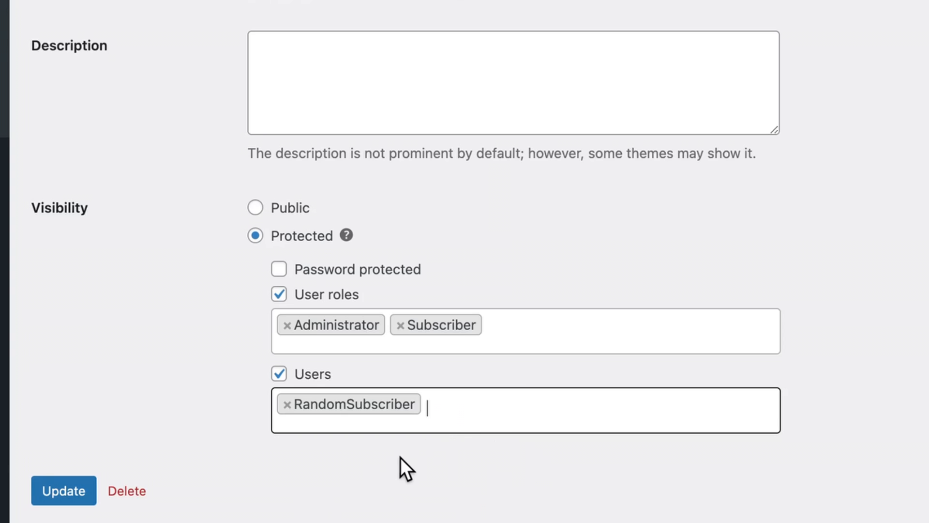
pyautogui.moveTo(376, 414)
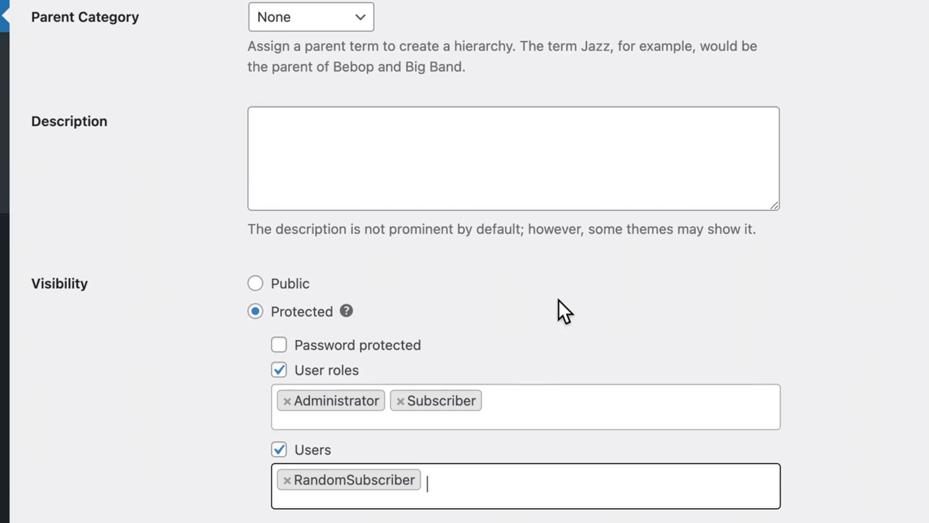
pyautogui.scroll(-3)
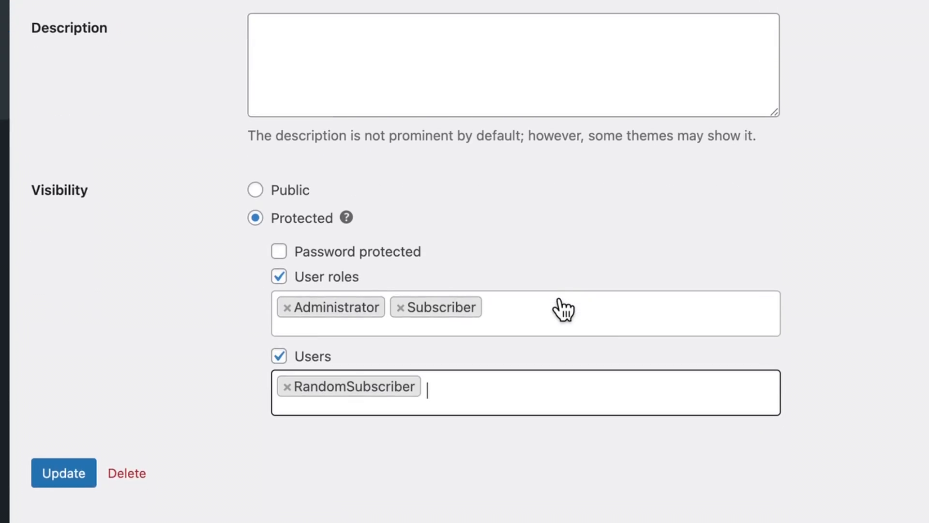
pyautogui.moveTo(413, 407)
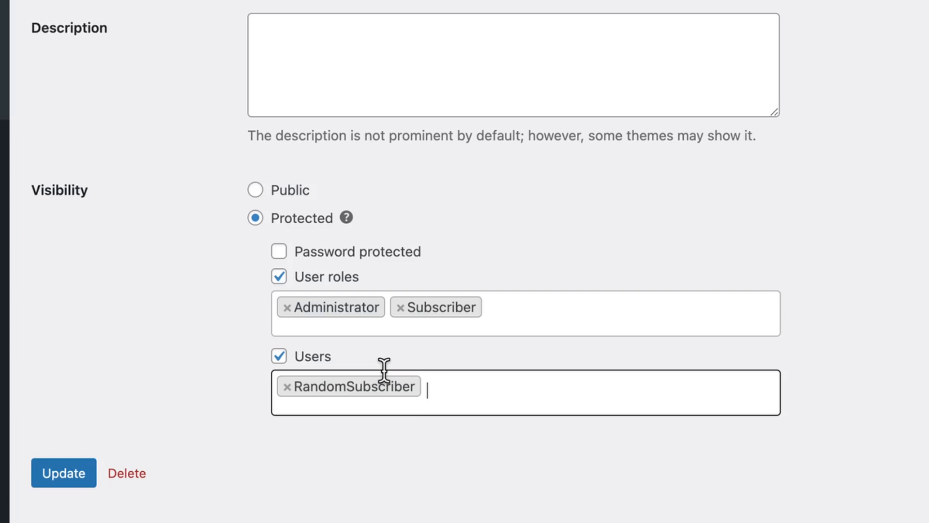
pyautogui.scroll(-3)
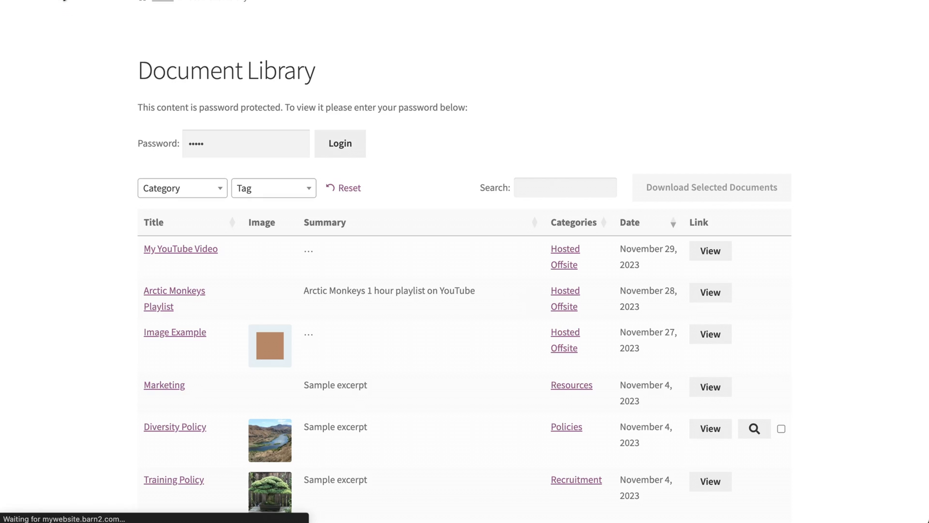
# Clear the category password field and go to the My account login page
pyautogui.click(245, 143)
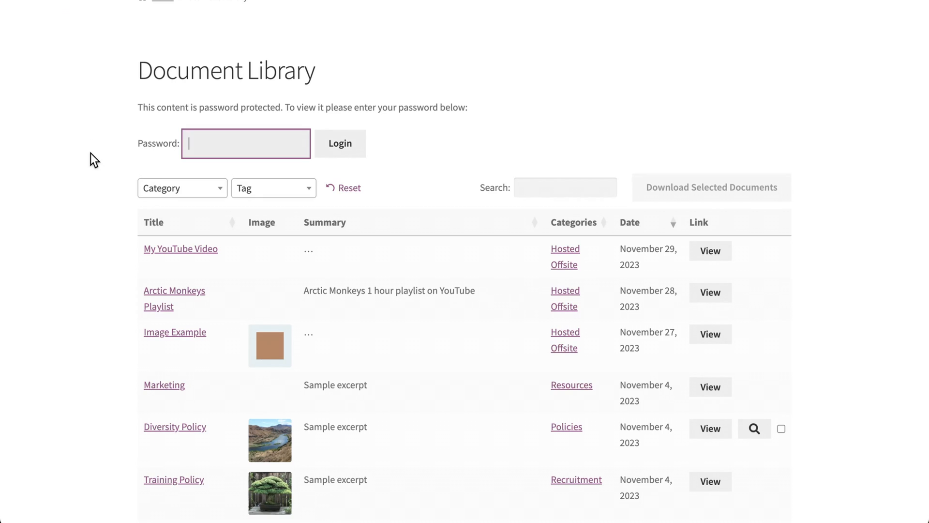
pyautogui.click(182, 188)
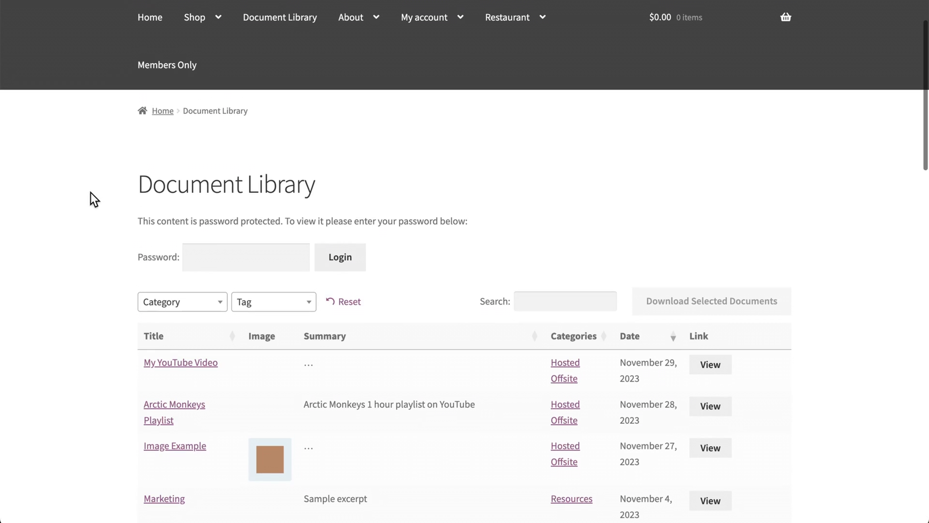
pyautogui.moveTo(176, 142)
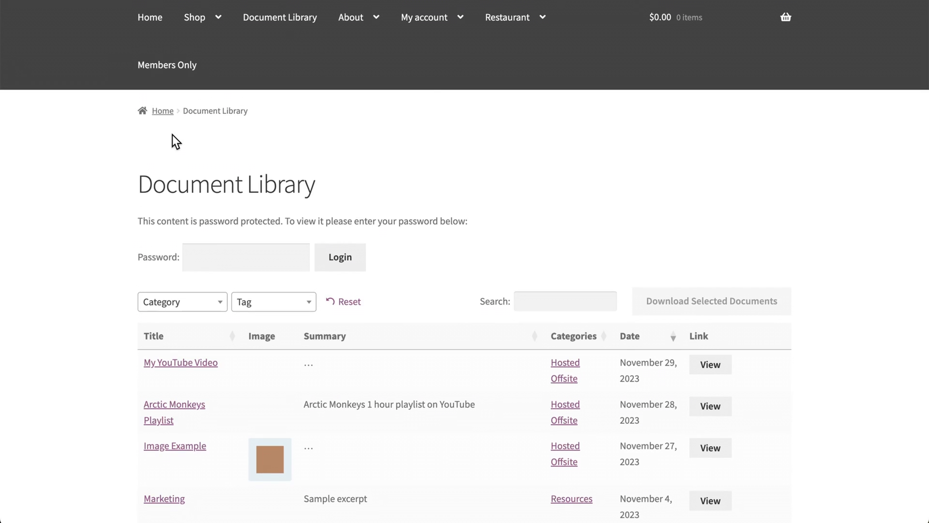
pyautogui.moveTo(424, 18)
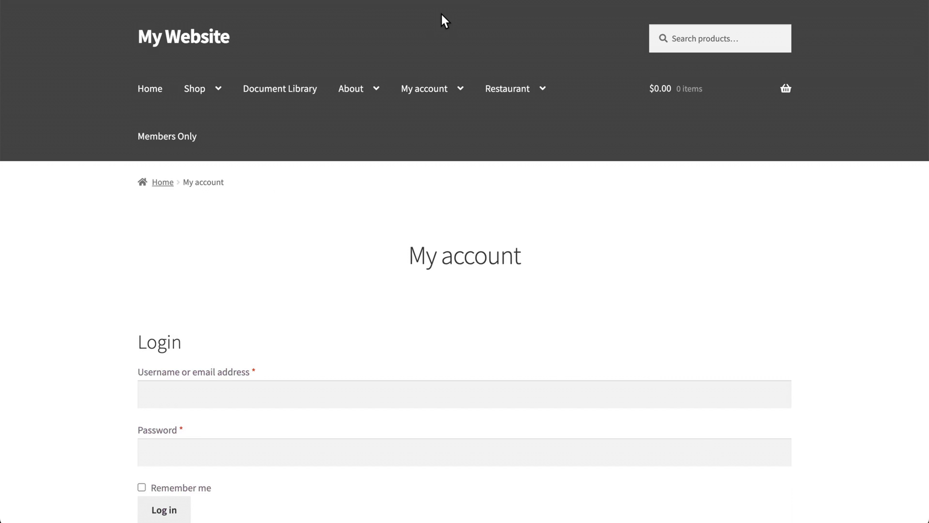
pyautogui.scroll(-3)
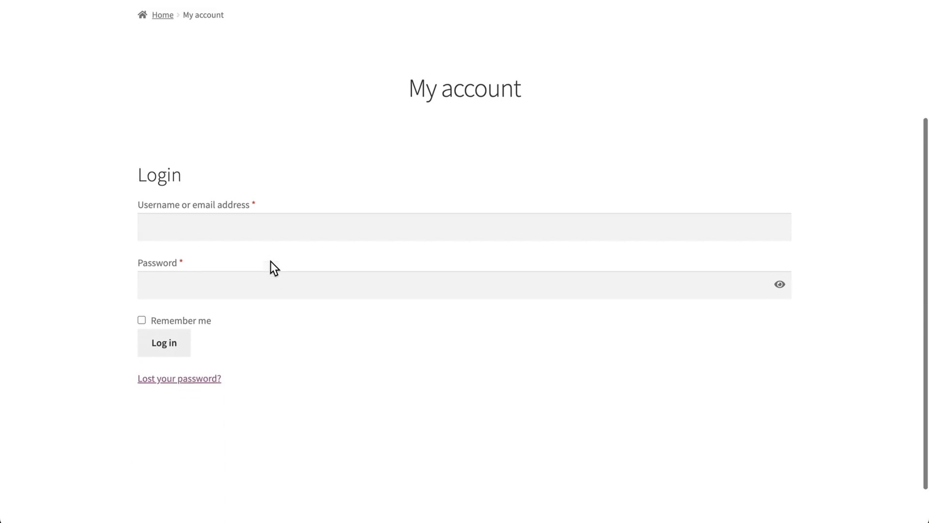
pyautogui.click(463, 226)
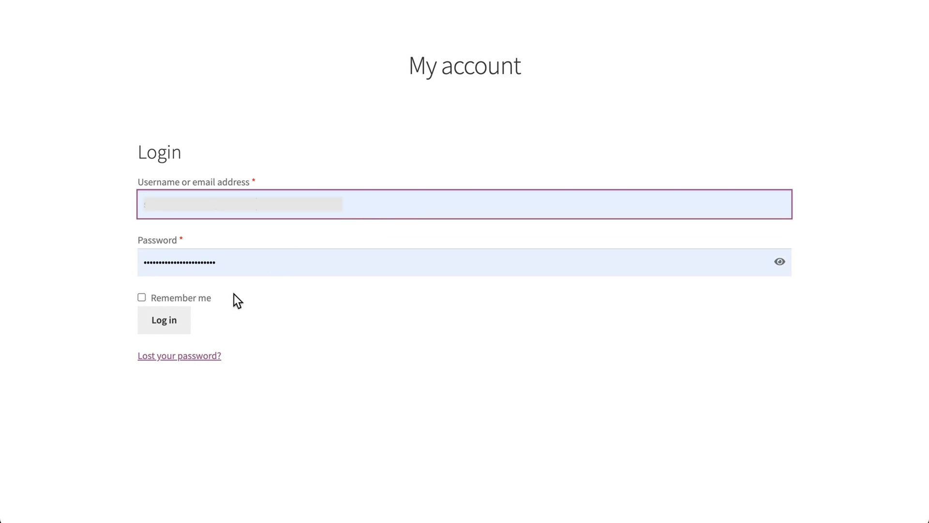
pyautogui.click(163, 319)
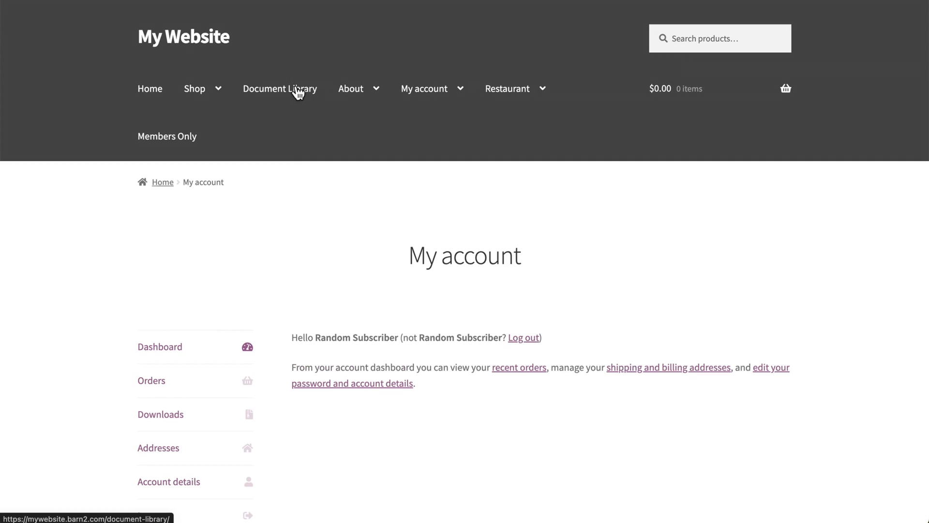
pyautogui.click(280, 88)
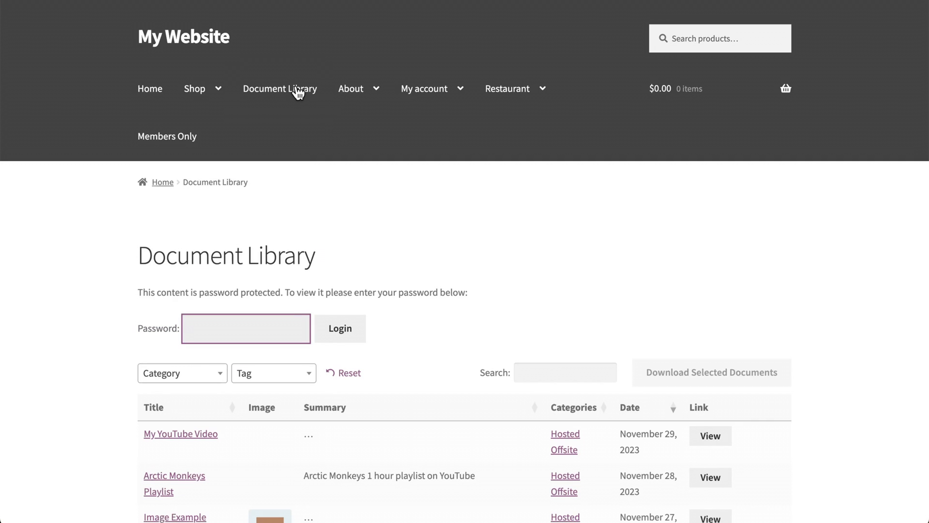
pyautogui.click(182, 373)
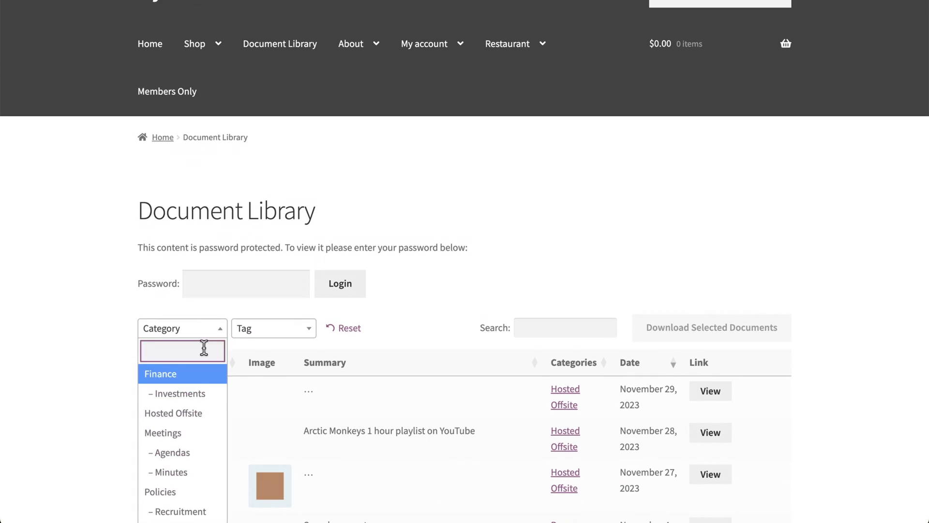
pyautogui.click(160, 373)
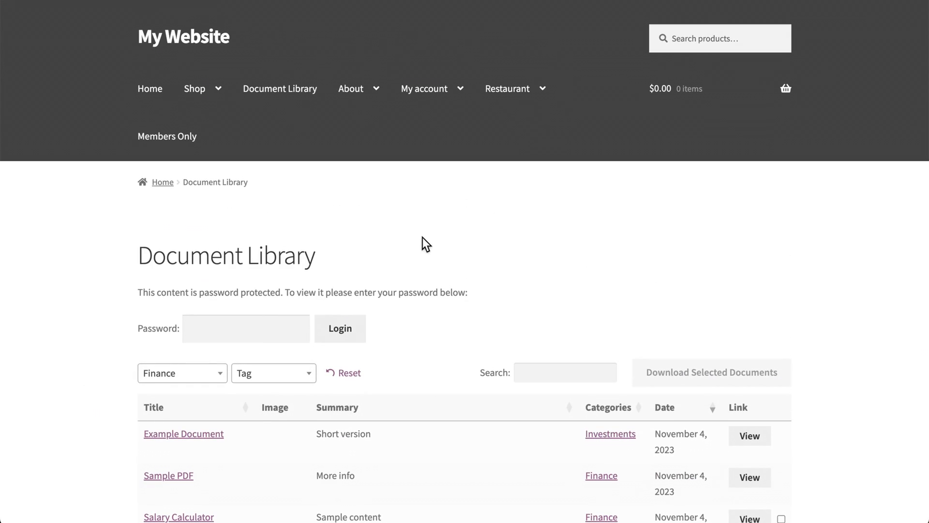
pyautogui.moveTo(424, 88)
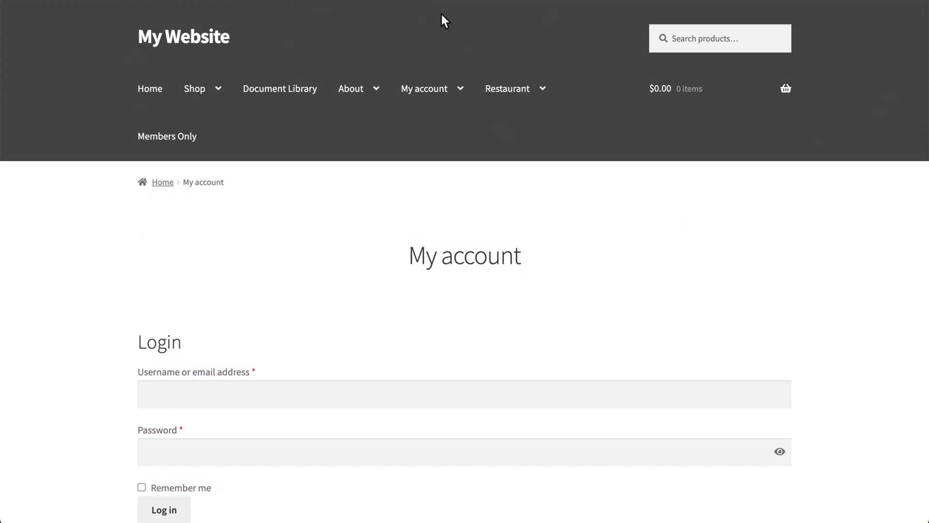
pyautogui.scroll(-3)
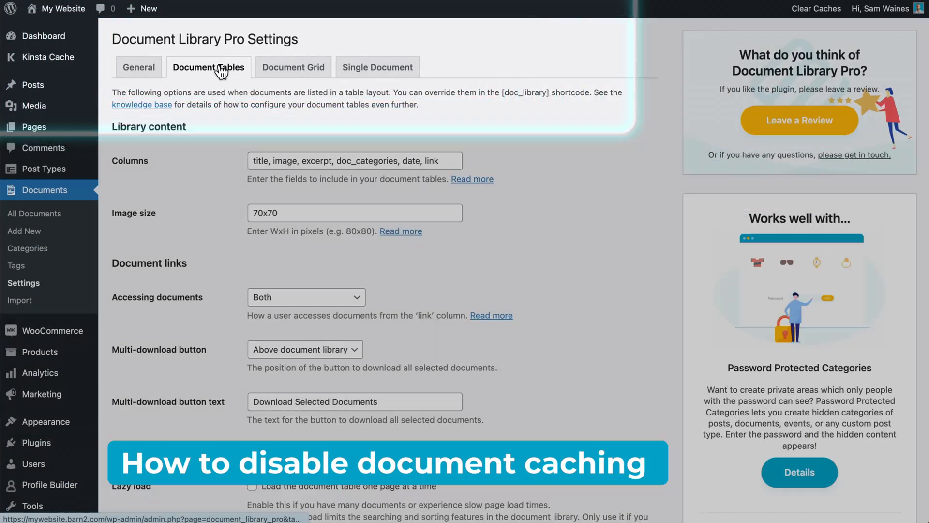
# Reach the Loading & performance section with document library caching unchecked
pyautogui.scroll(-3)
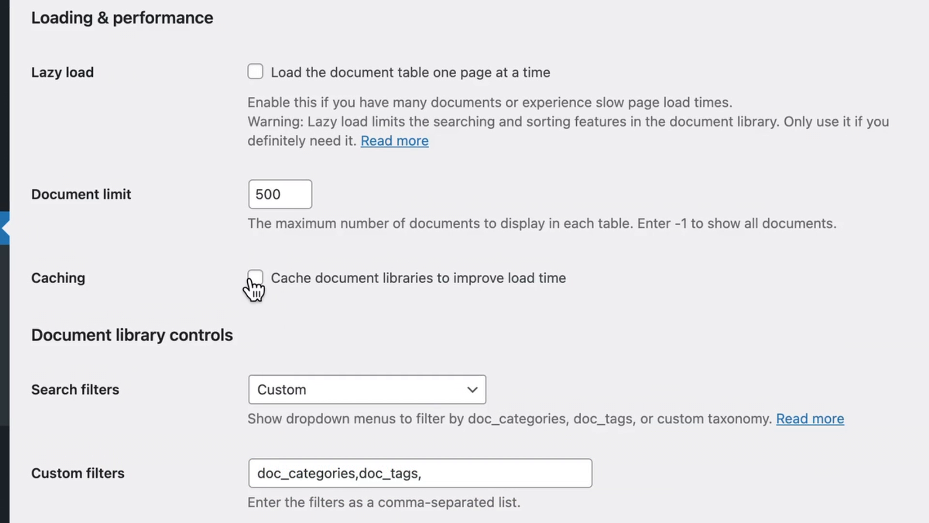
pyautogui.moveTo(285, 295)
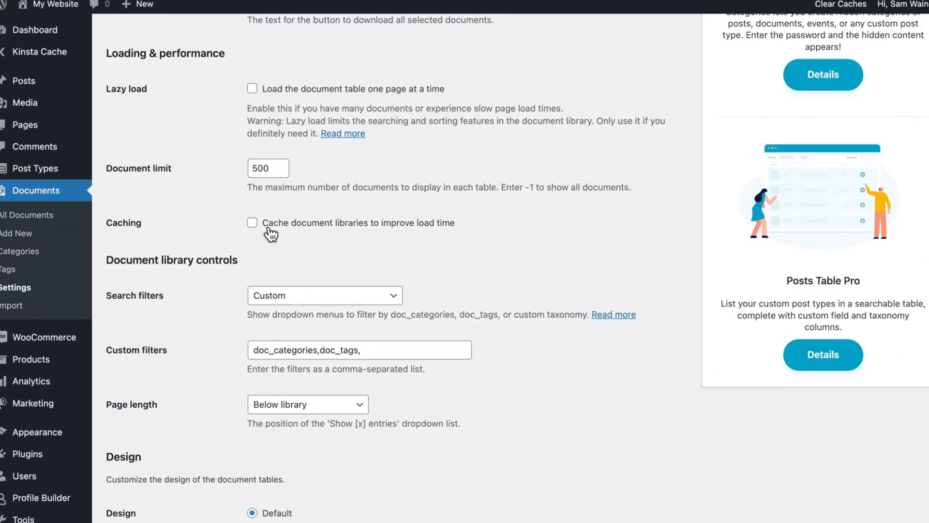
pyautogui.scroll(-3)
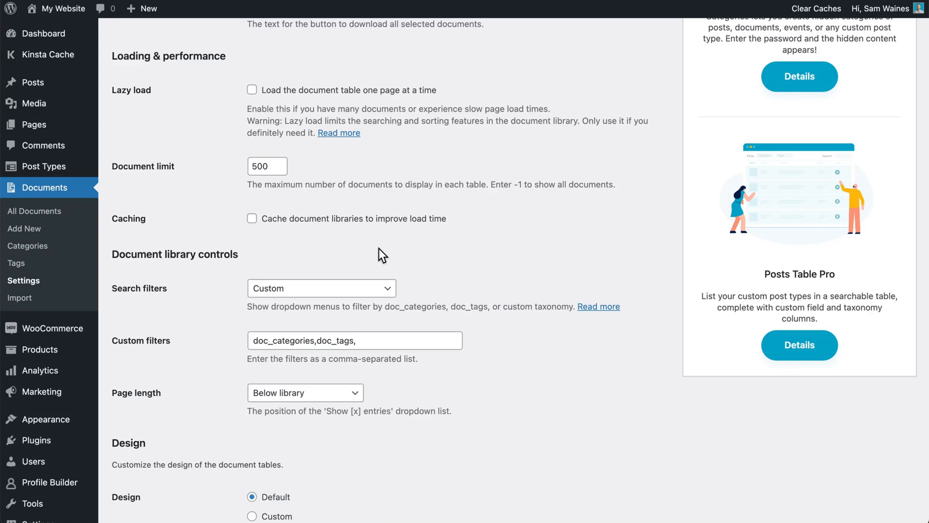